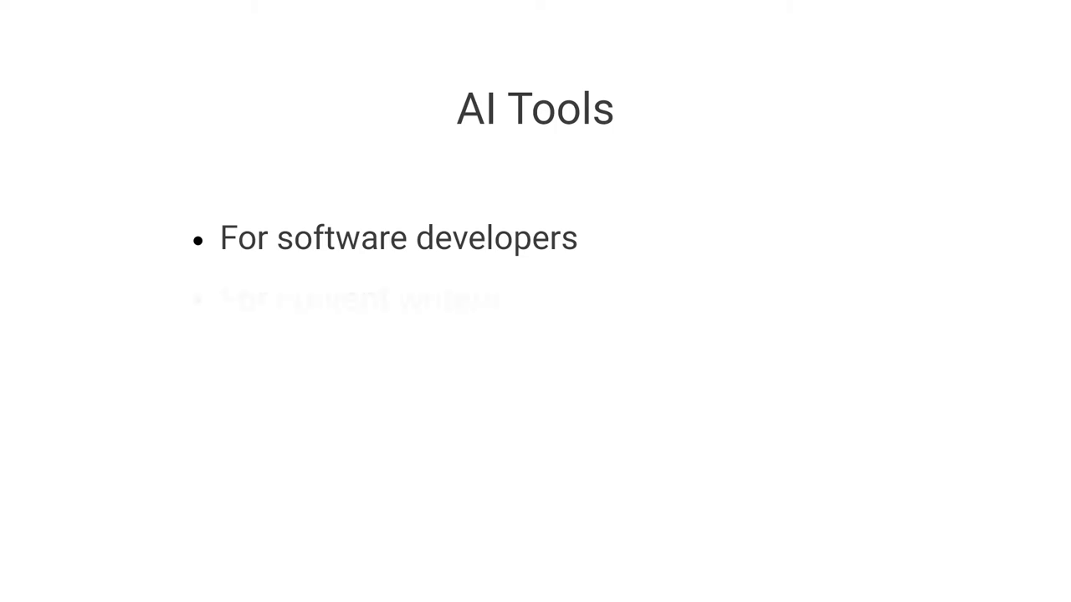
# Advance the AI Tools slide to reveal its next point
pyautogui.press('Right')
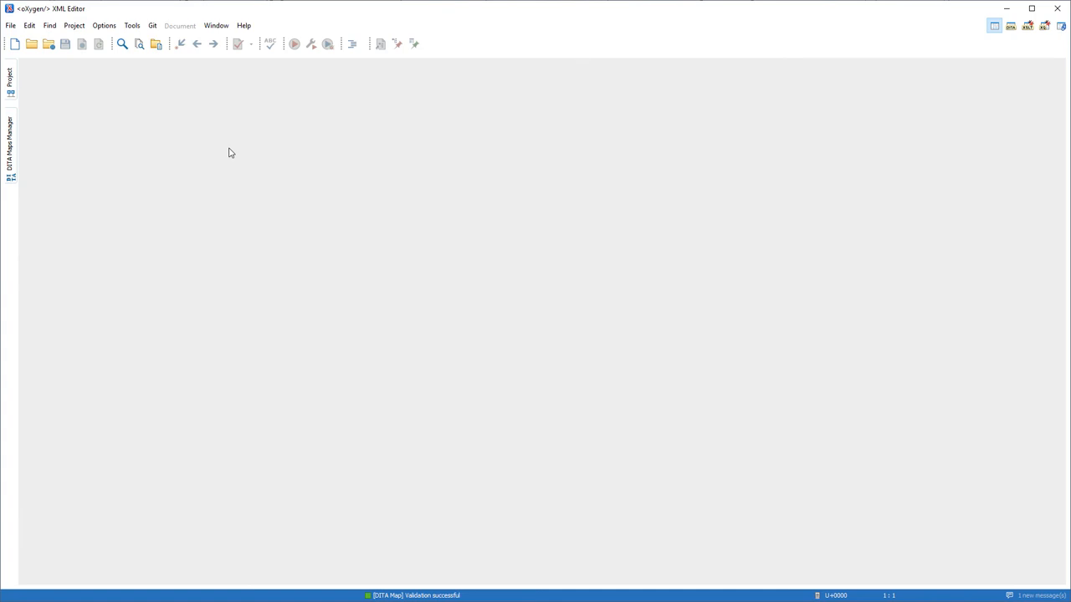
pyautogui.moveTo(225, 113)
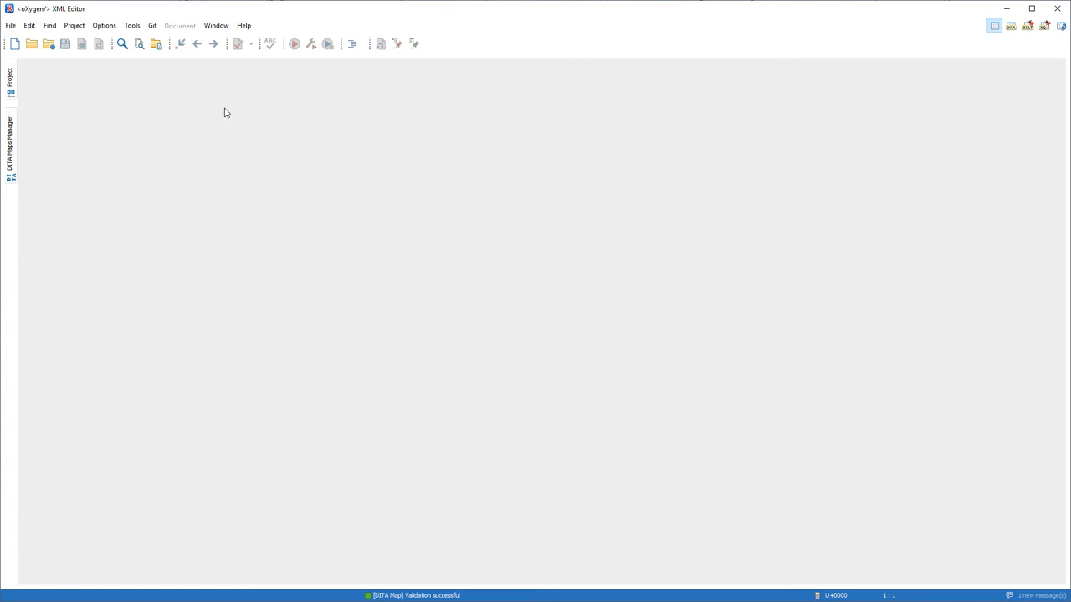
# Install Oxygen Smart Autocomplete from the Default Update Site, accepting the license and restart notice
pyautogui.click(244, 25)
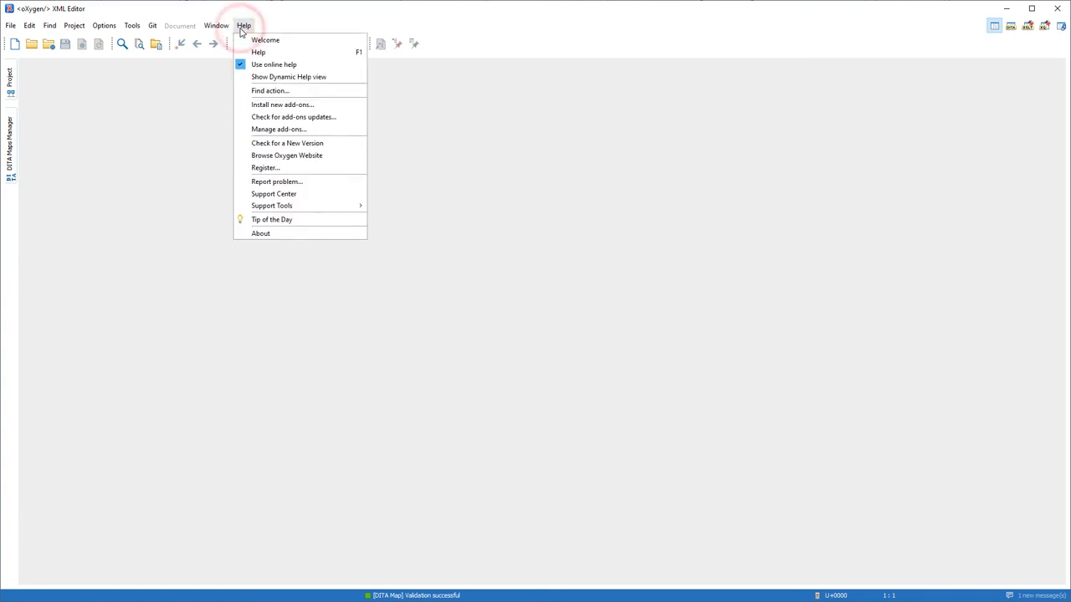
pyautogui.click(283, 104)
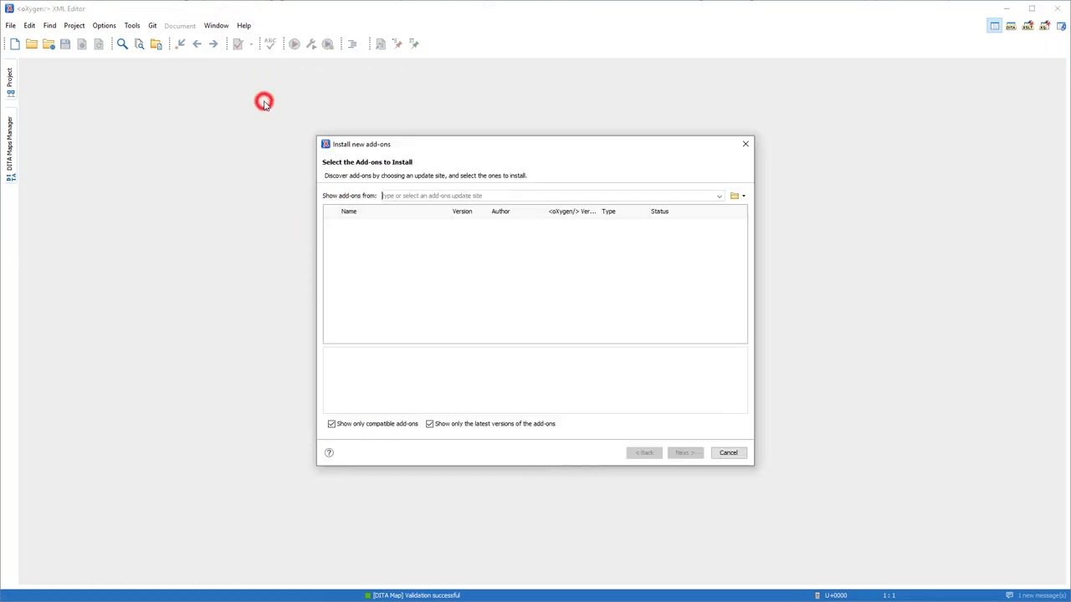
pyautogui.moveTo(691, 185)
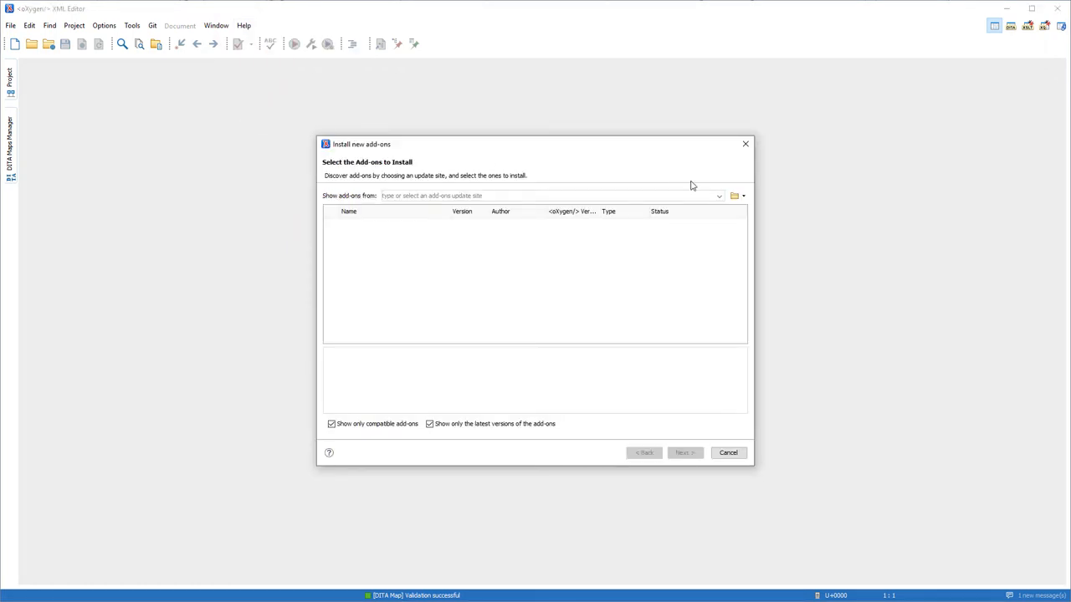
pyautogui.click(718, 195)
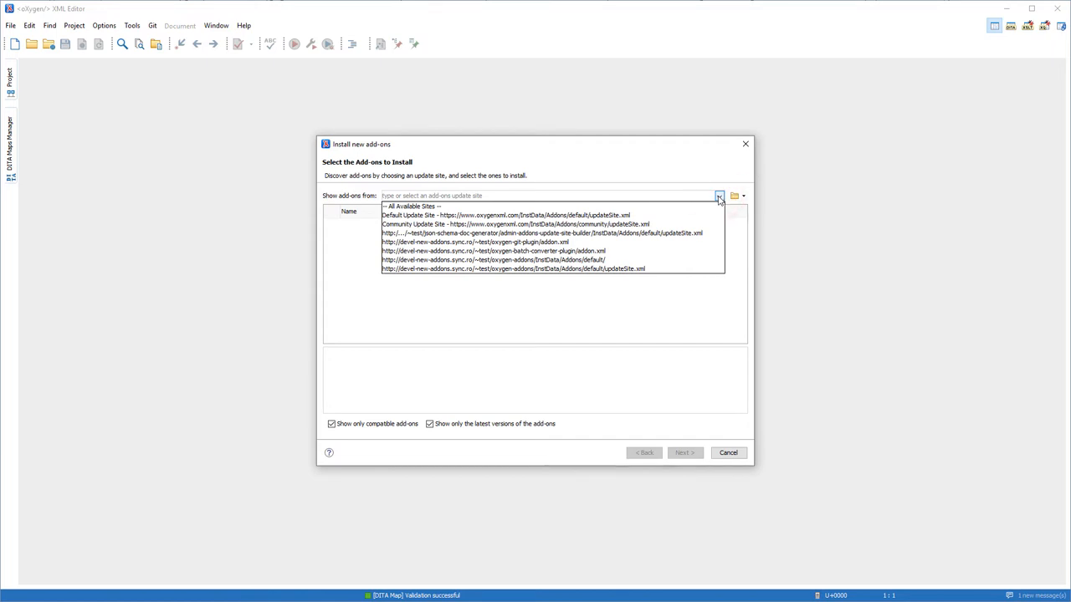
pyautogui.click(506, 215)
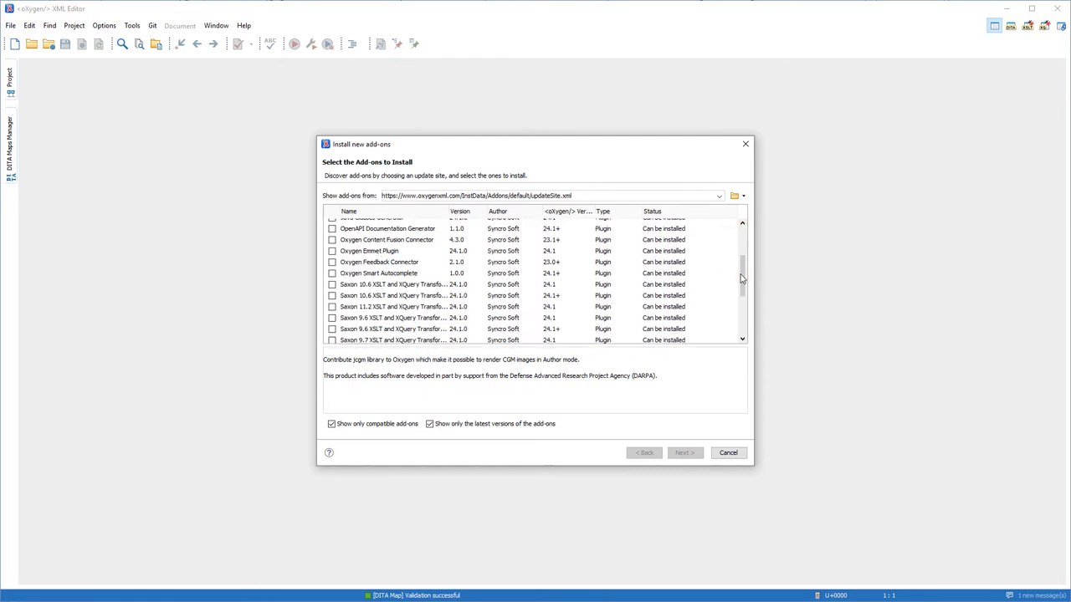
pyautogui.click(332, 274)
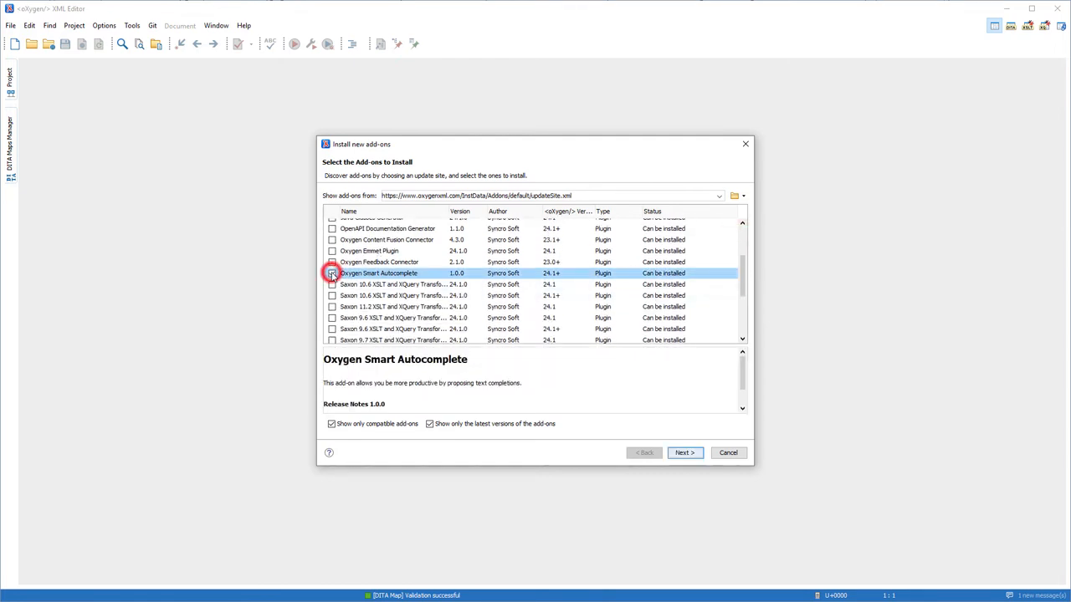
pyautogui.click(332, 273)
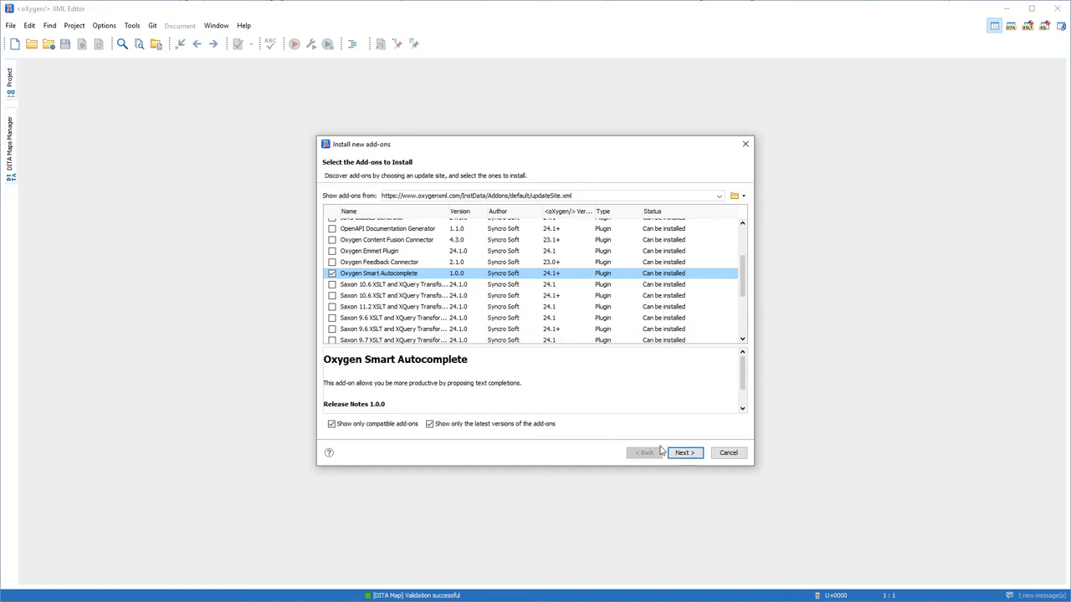
pyautogui.click(684, 452)
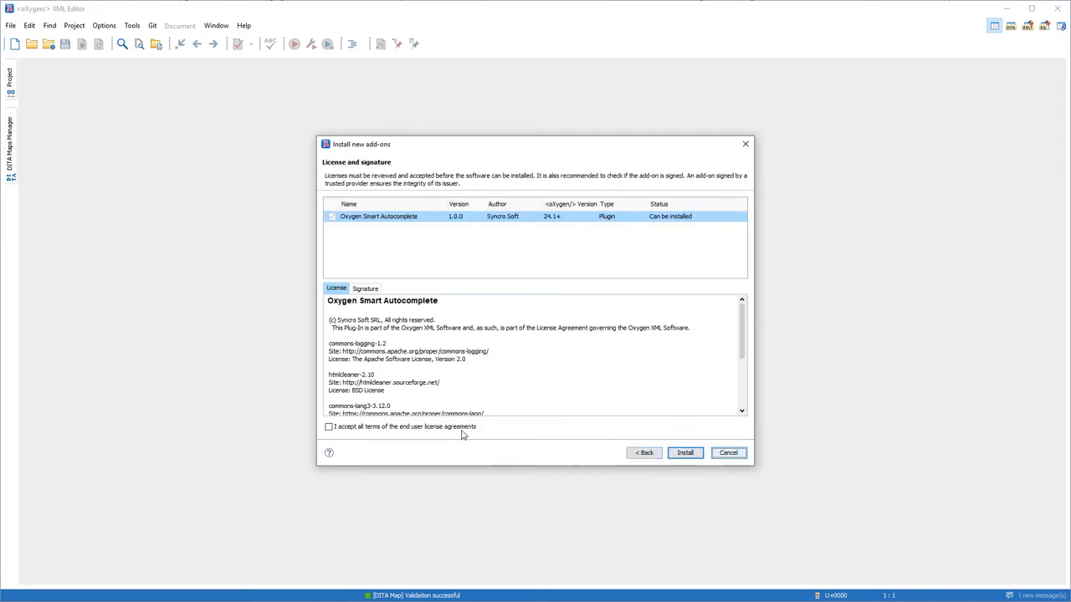
pyautogui.click(684, 453)
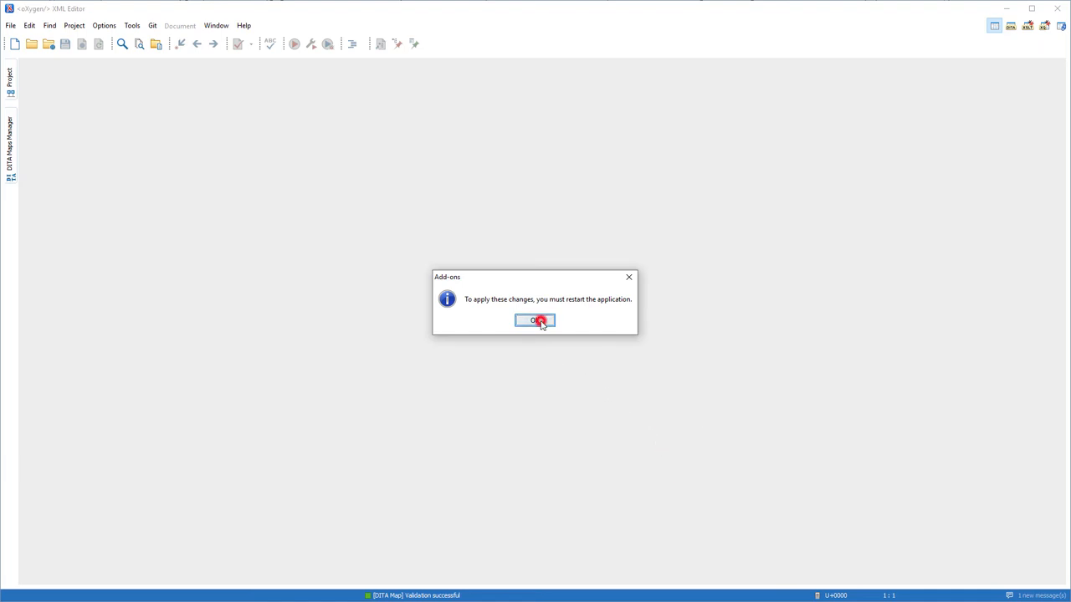
pyautogui.click(535, 320)
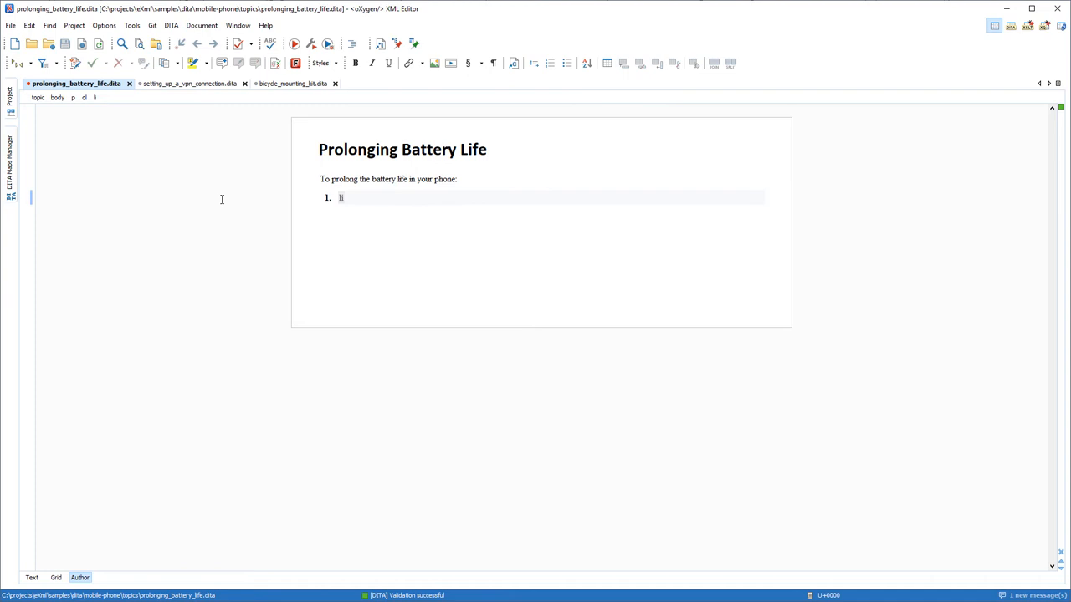
# Show the Smart Autocomplete view, select the Built-in engine, and reindex the project
pyautogui.click(238, 25)
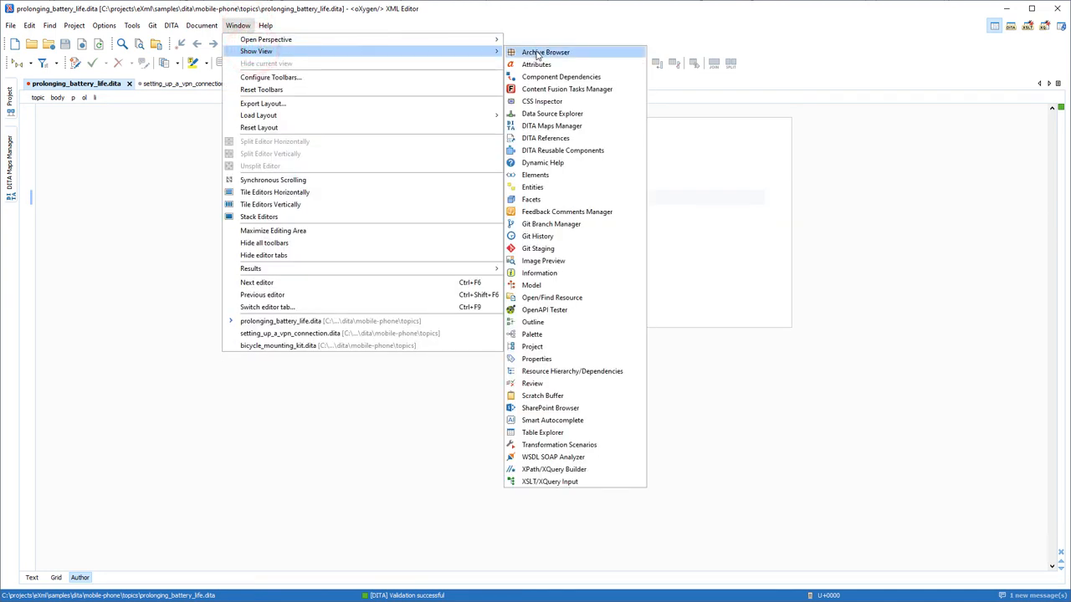
pyautogui.moveTo(552, 420)
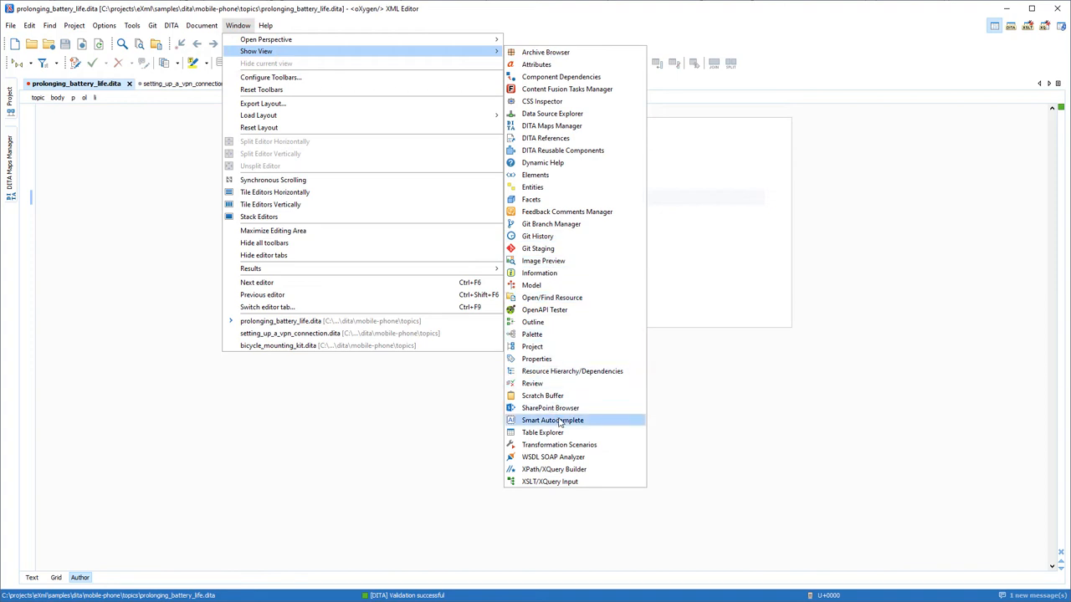
pyautogui.click(552, 420)
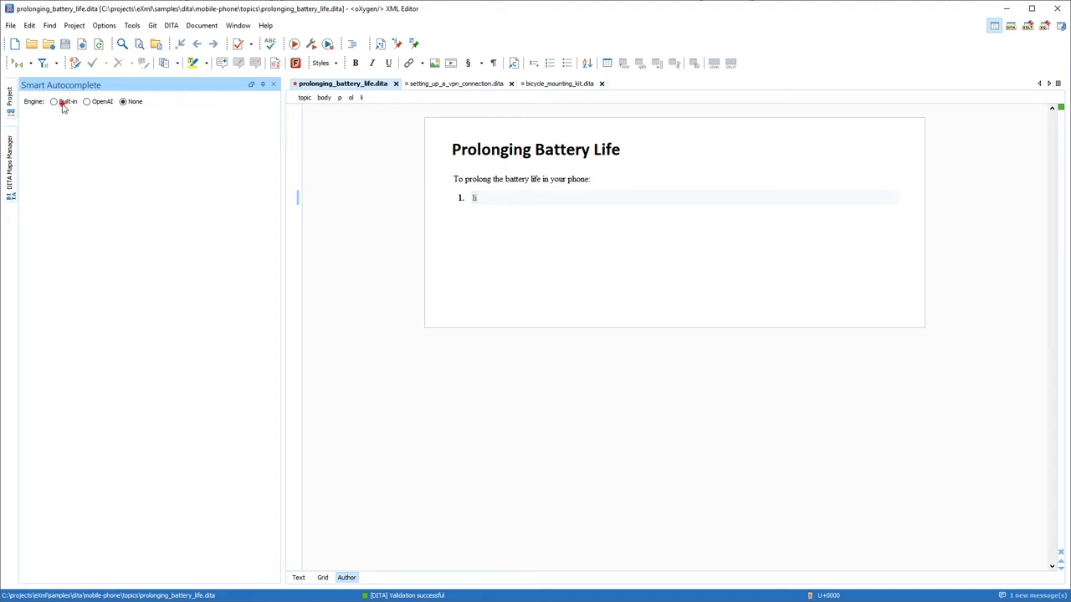
pyautogui.click(53, 101)
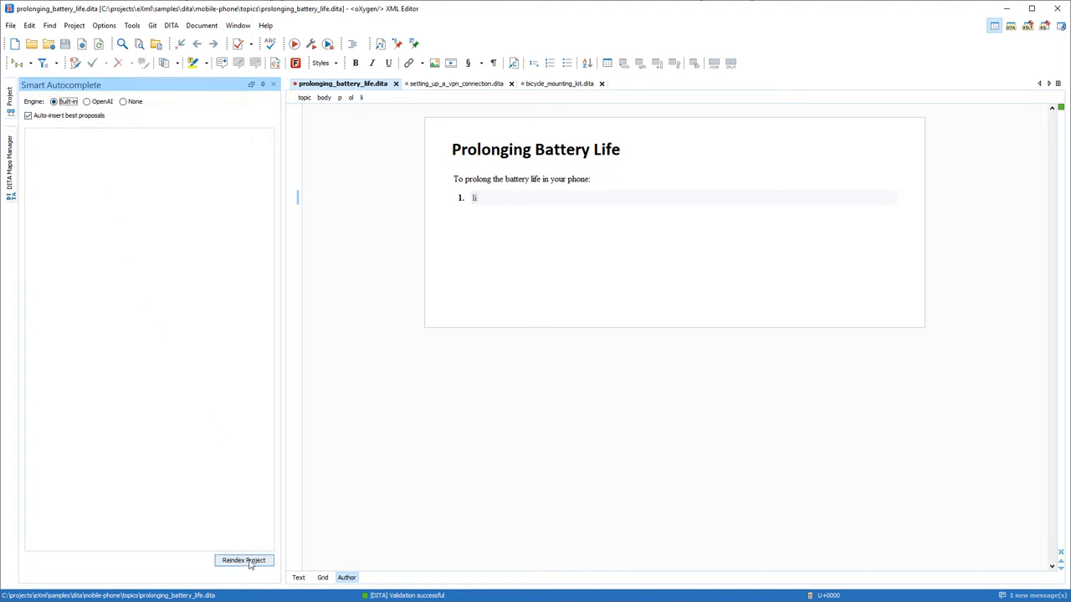
pyautogui.click(244, 559)
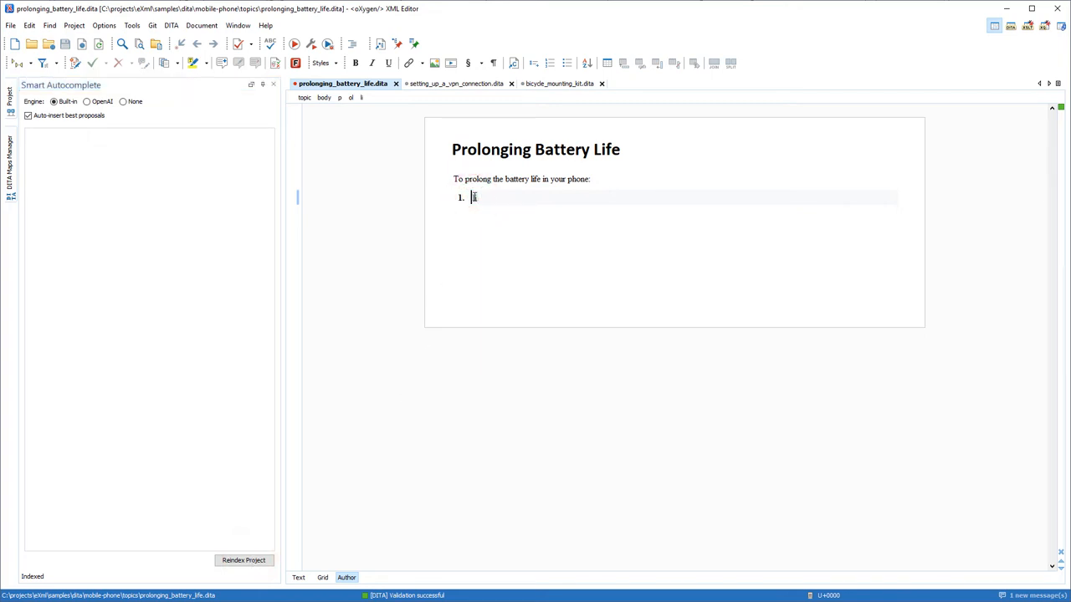
# Add the 'Turn off Bluetooth' and ring tone volume steps using autocomplete proposals
pyautogui.write('Turn off Bluetooth when you are not using it to save battery power.')
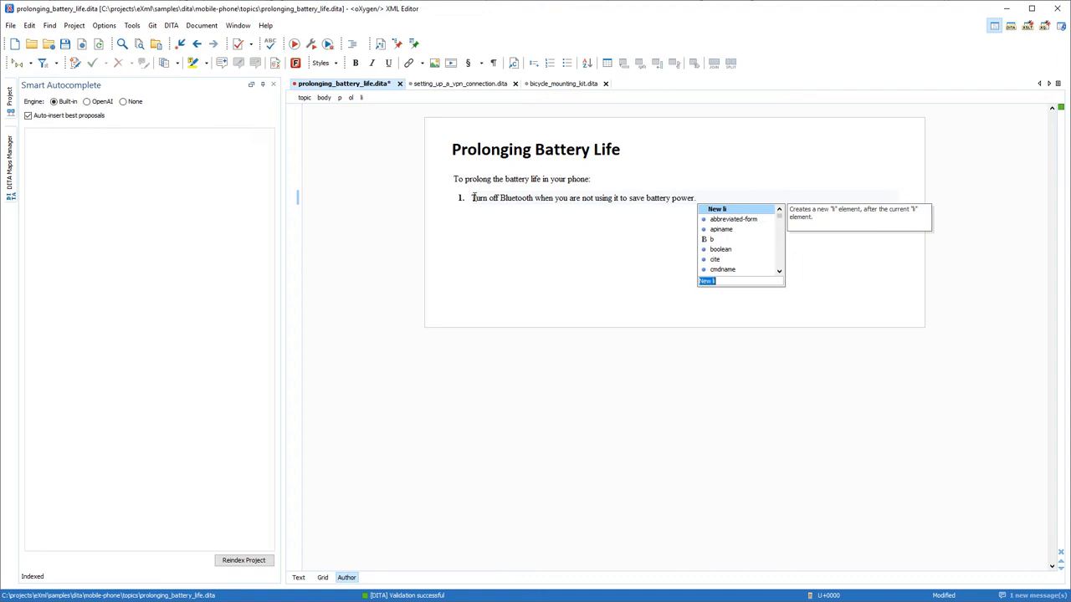
pyautogui.press('Enter')
pyautogui.write('Reduce the volume level of your ring tone Press the Volume')
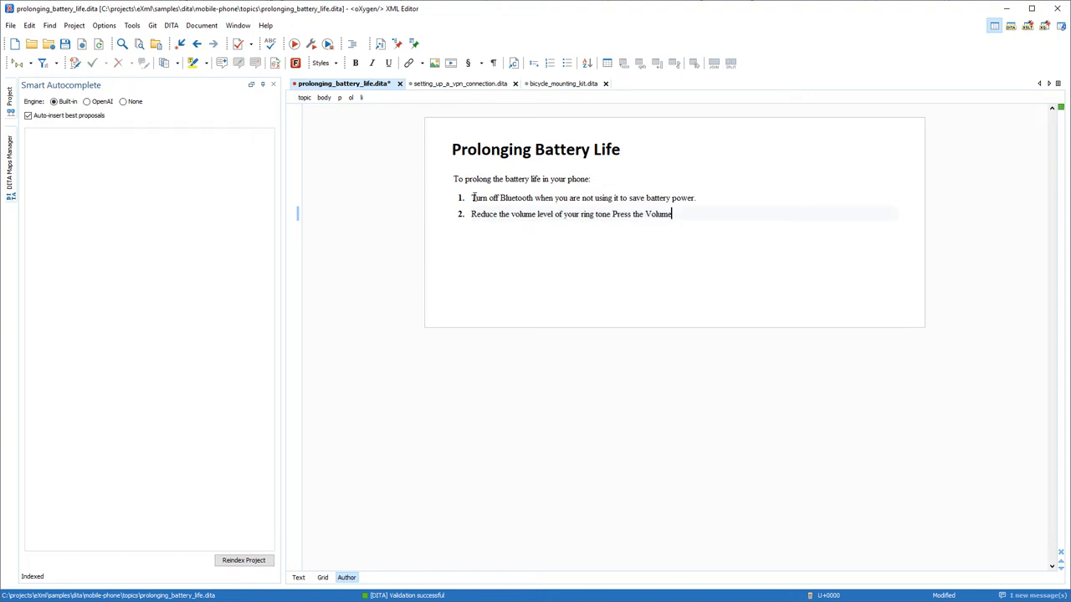
pyautogui.press('BackSpace')
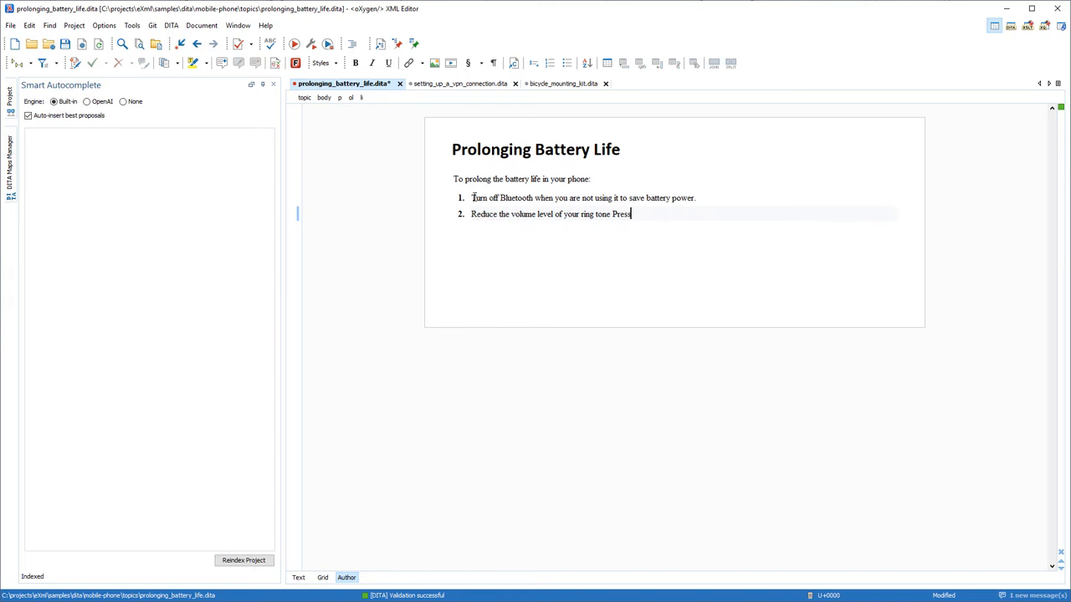
pyautogui.press('BackSpace')
pyautogui.write('.')
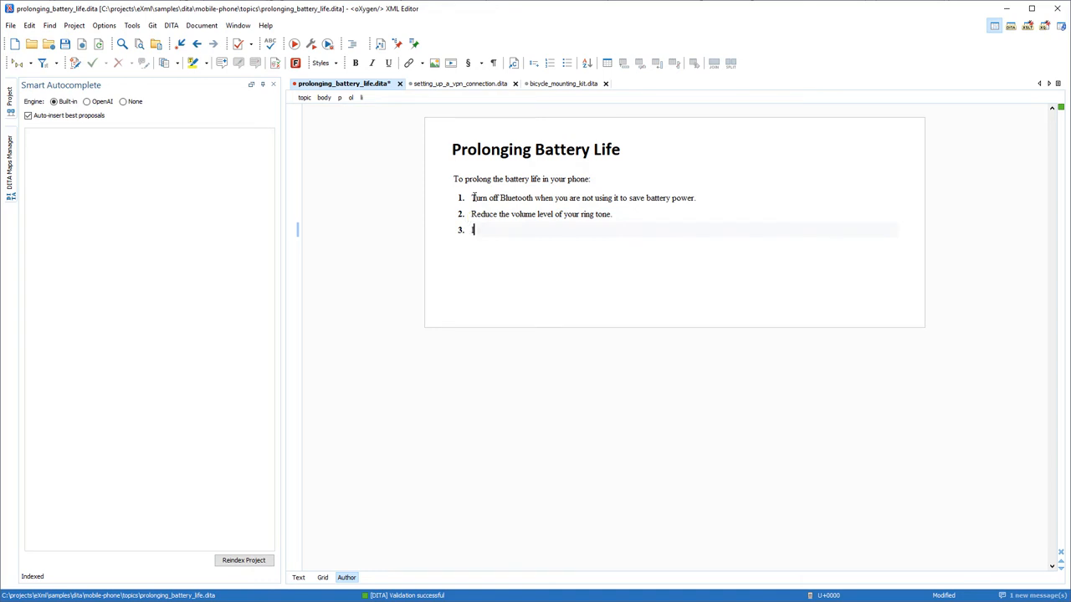
# Begin the third step: 'If the battery still drains, you can run a diagnostic report...'
pyautogui.write('If the battery still drains fast,')
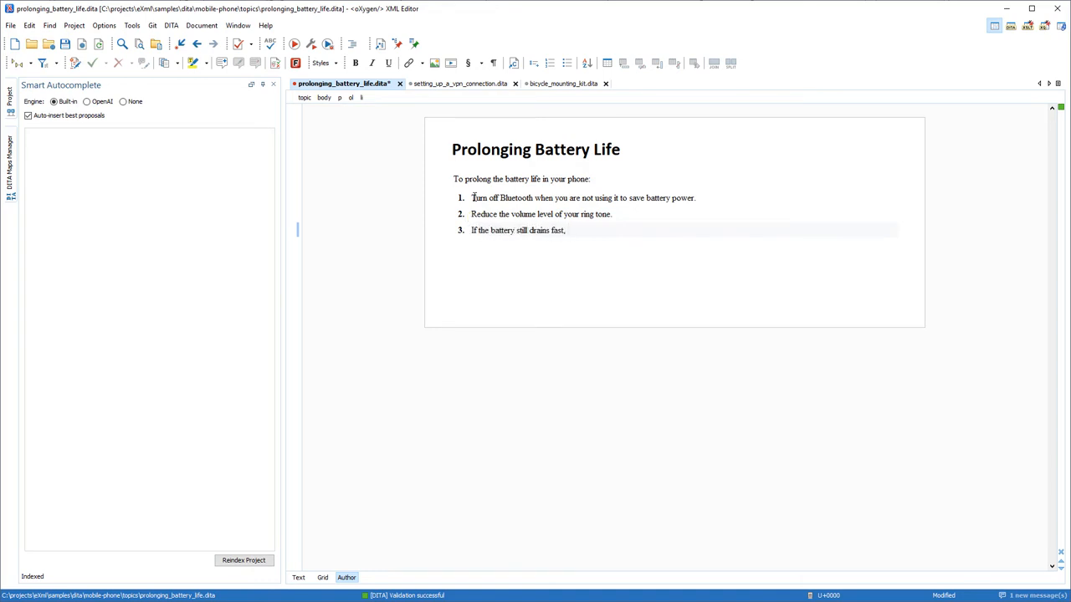
pyautogui.write('you can run')
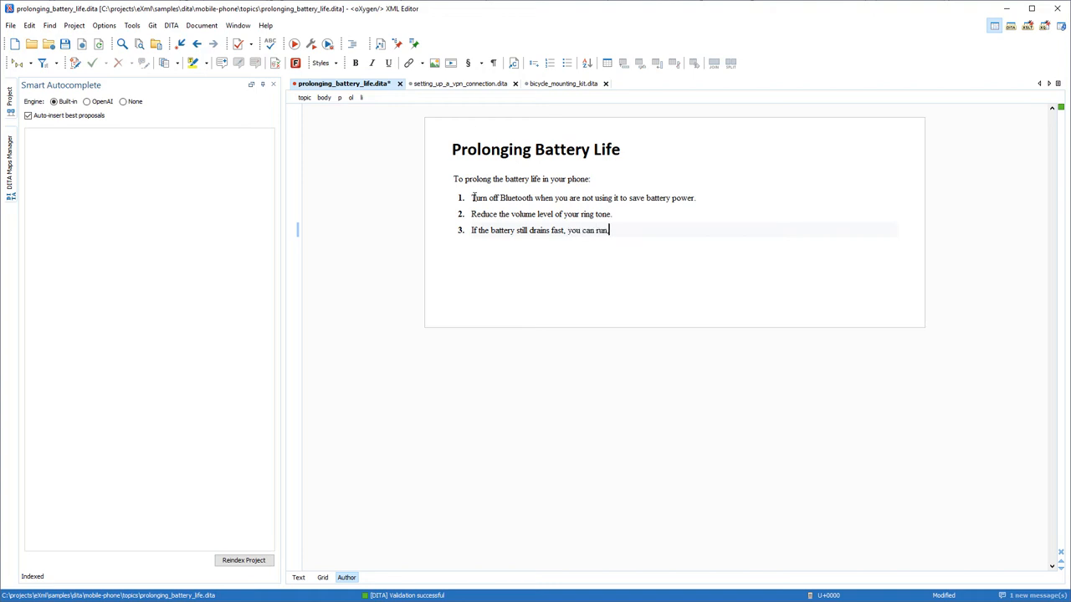
pyautogui.write('a diagnostic report that helps you to identify')
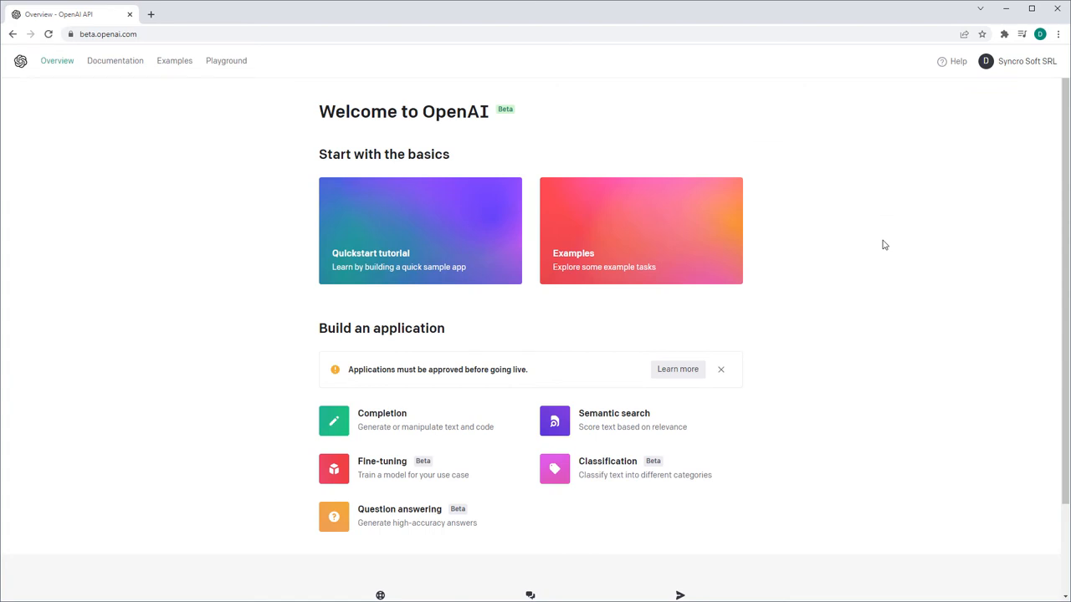
pyautogui.moveTo(1021, 66)
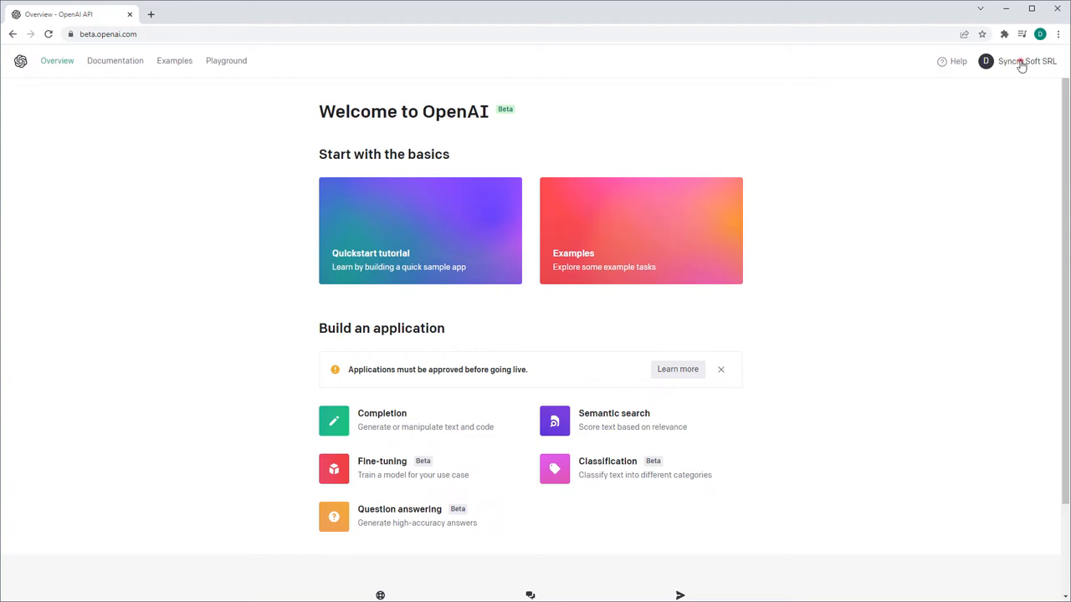
# Copy the secret key from the OpenAI account's API keys page
pyautogui.click(1028, 61)
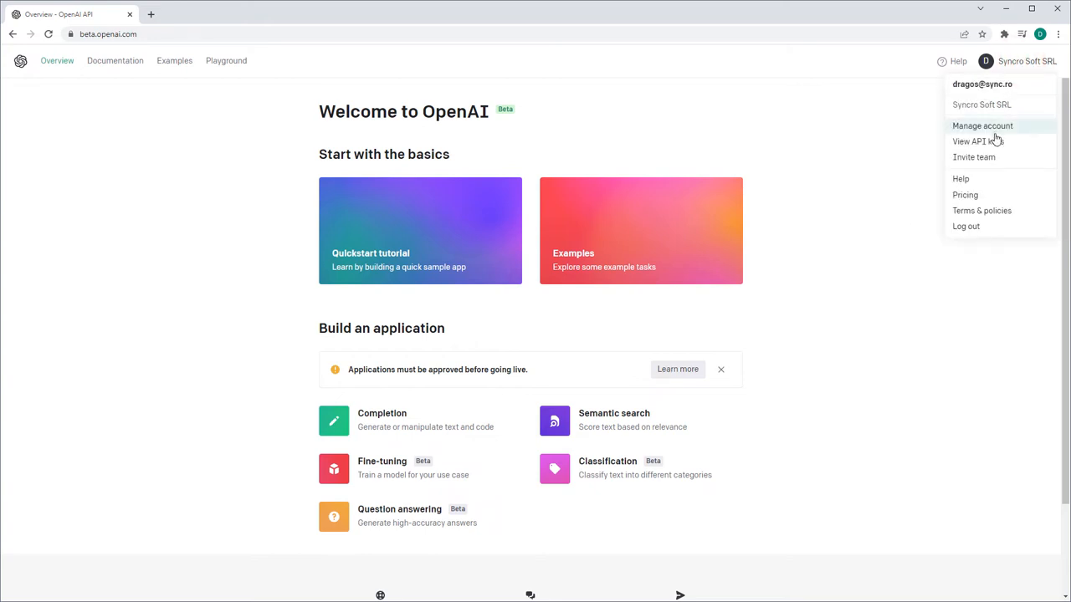
pyautogui.click(977, 141)
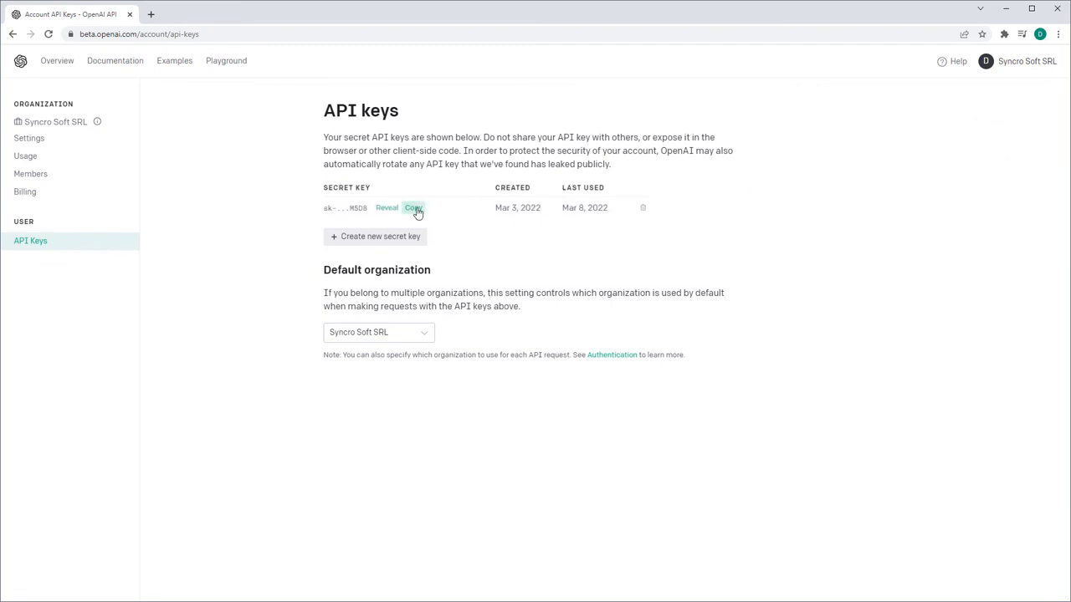
pyautogui.click(413, 208)
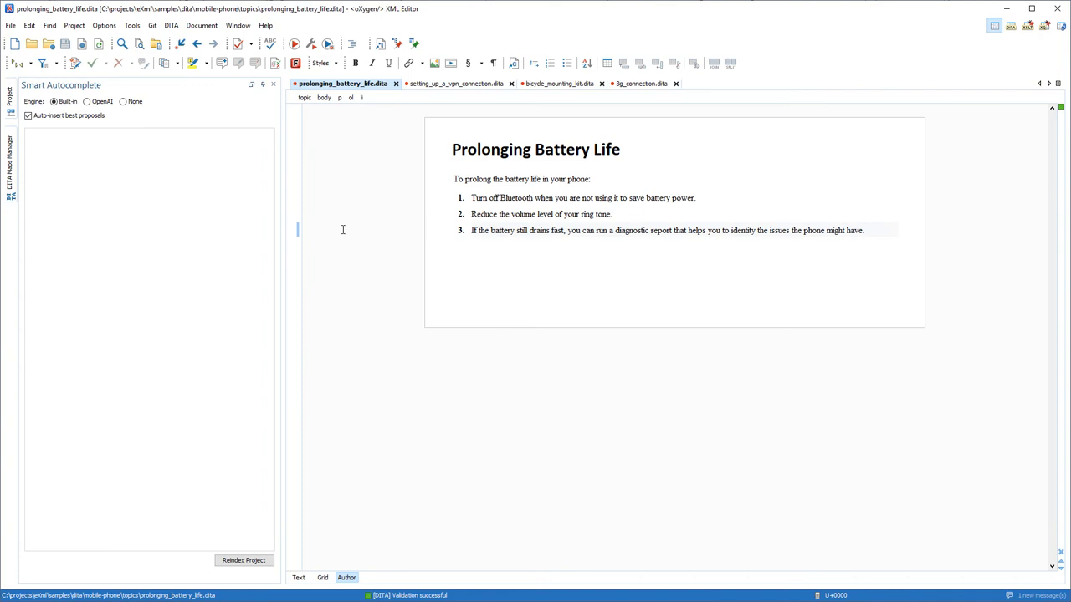
# Switch Smart Autocomplete to the OpenAI engine with the pasted key, showing the text-davinci-001 model
pyautogui.click(87, 101)
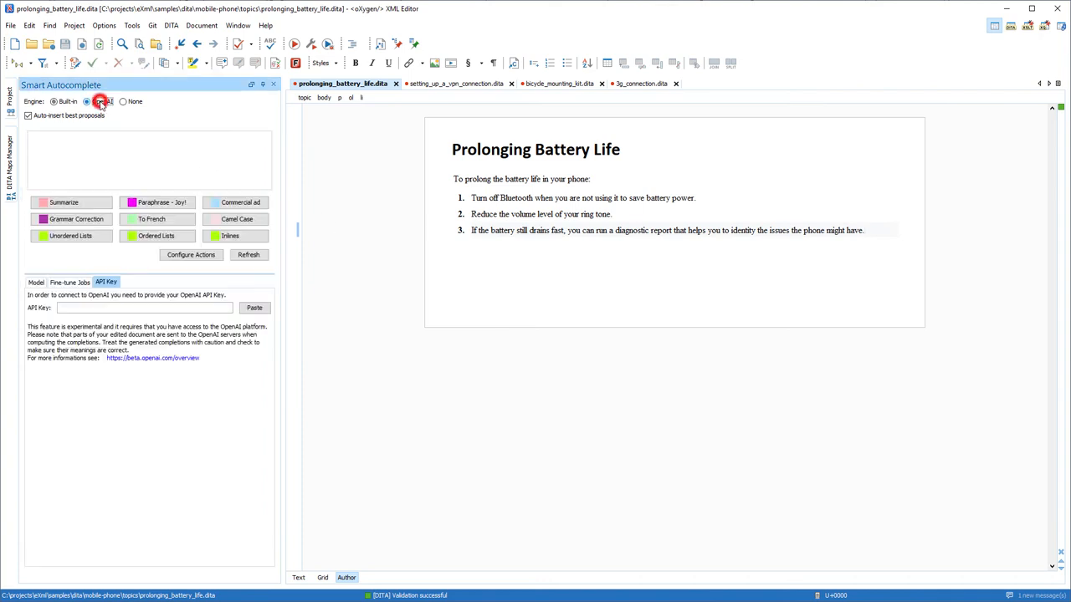
pyautogui.click(87, 101)
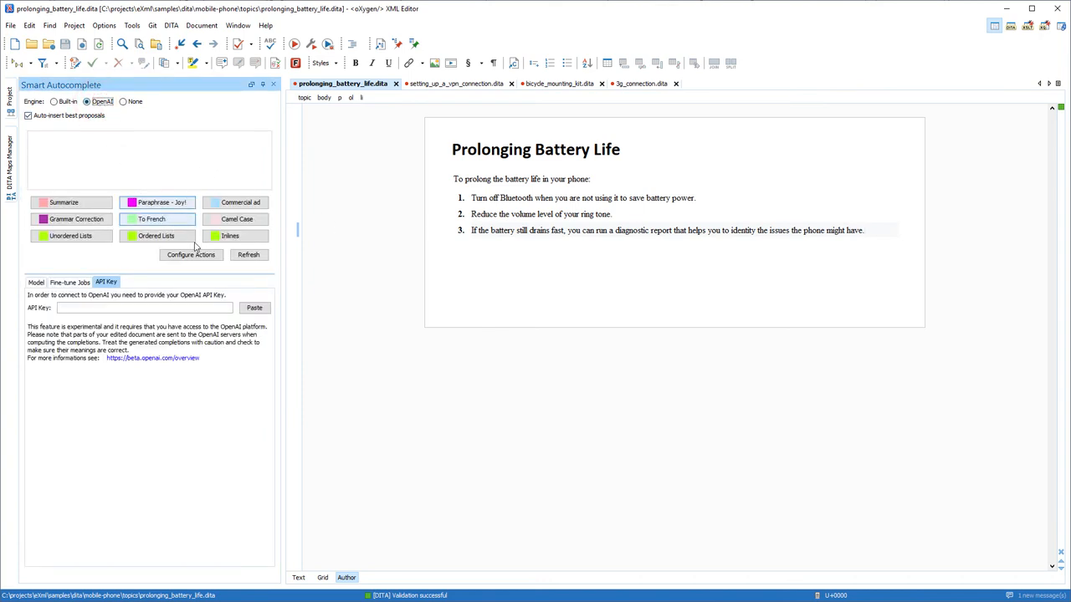
pyautogui.click(255, 307)
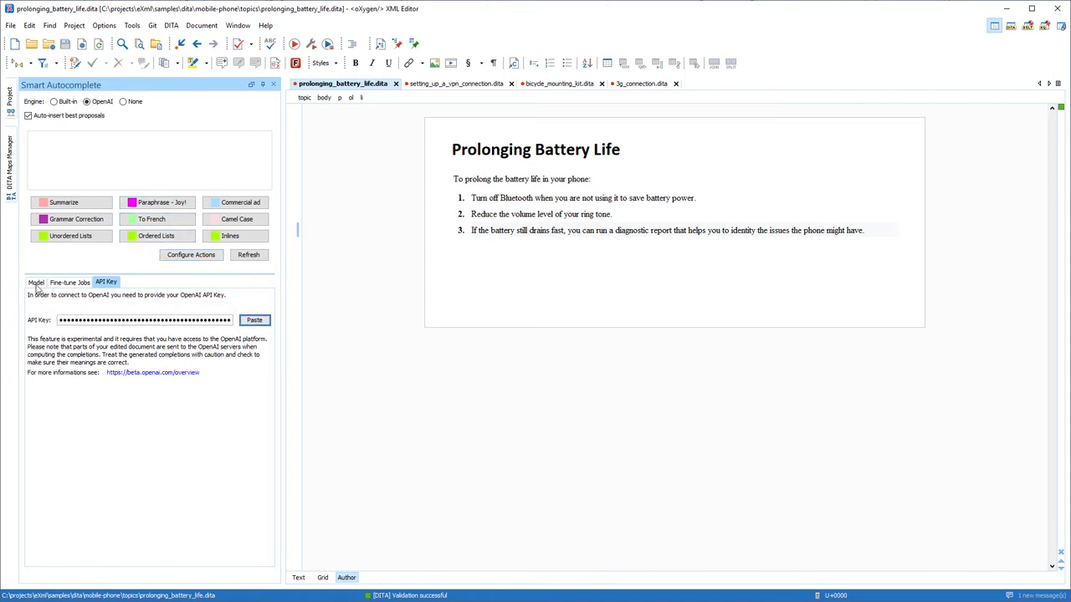
pyautogui.click(36, 282)
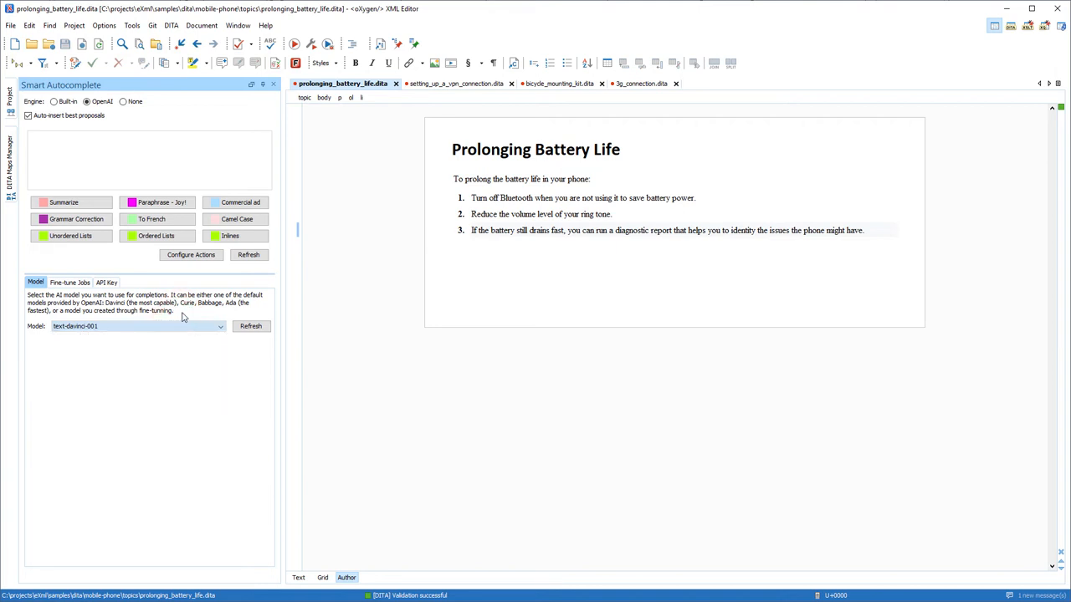
# In the VPN topic, type the company-network connection steps and convert them with Ordered Lists
pyautogui.click(452, 83)
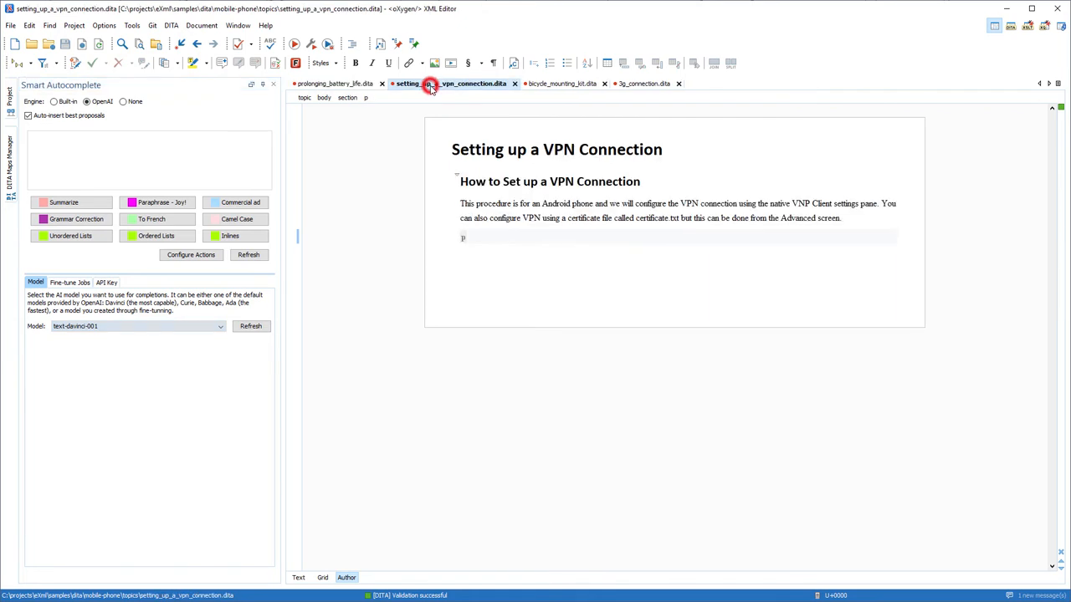
pyautogui.write('1')
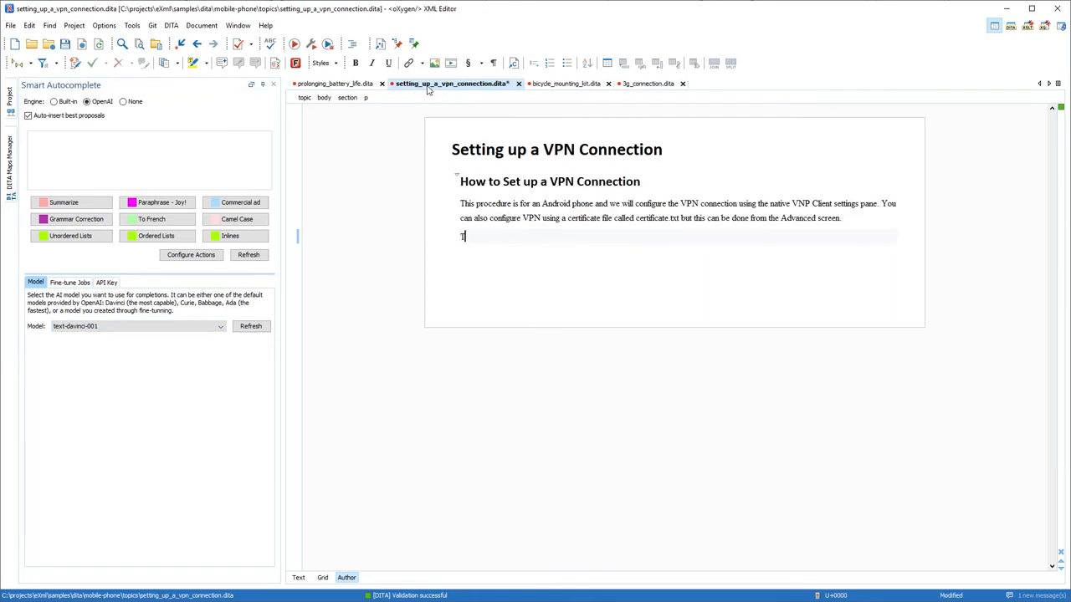
pyautogui.write('To connect to your com')
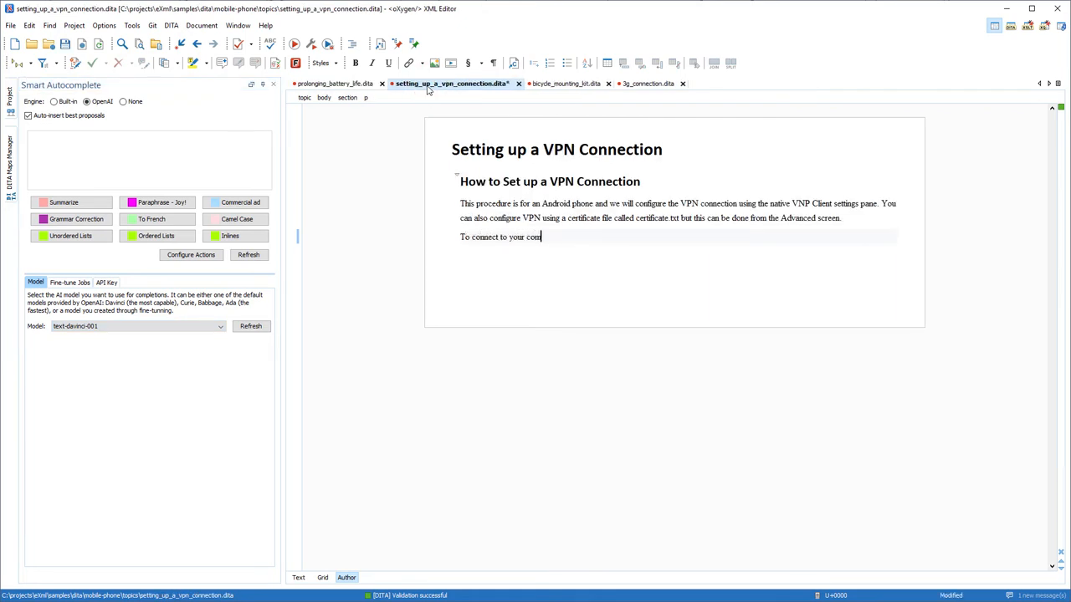
pyautogui.write('pany network: 1.')
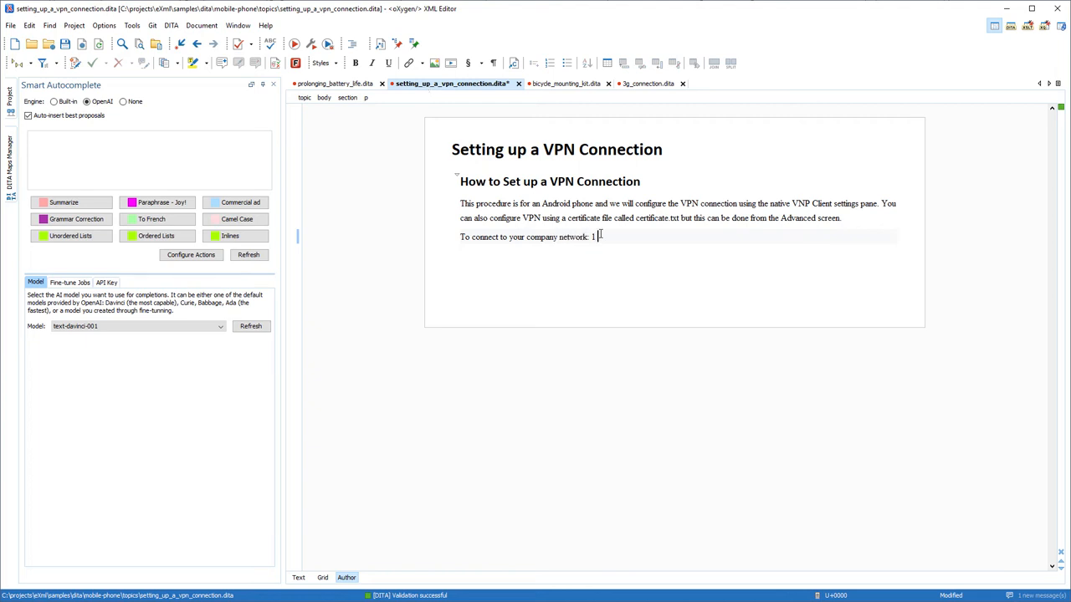
pyautogui.write('Tap the Menu icon and select Settings 2 Under Wireless and Networks, select VPN connections 3 Tap the Add button 4 Under Type, select your VPN type')
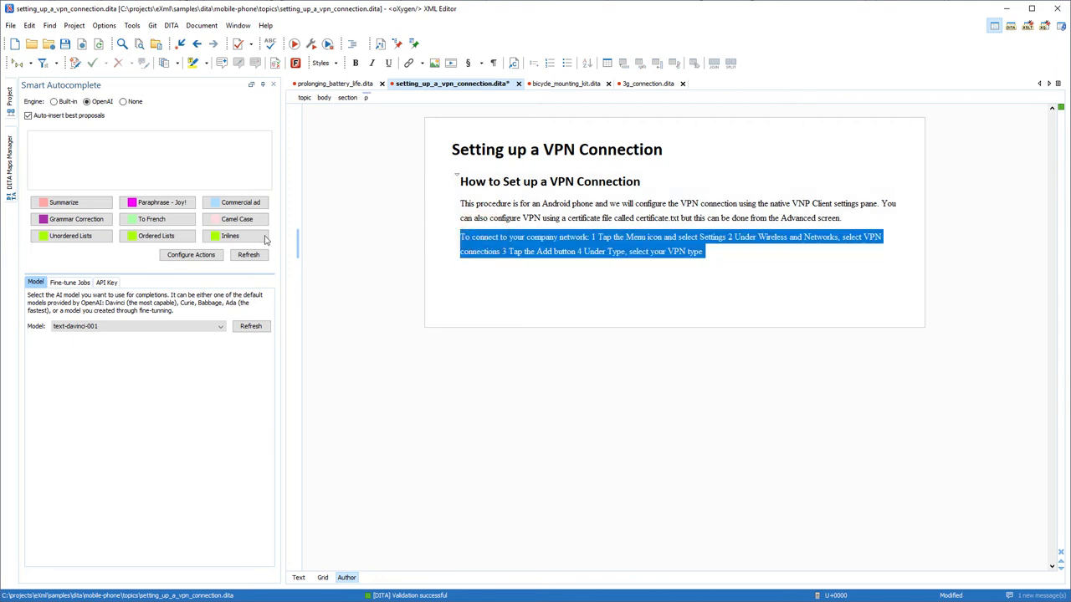
pyautogui.click(156, 235)
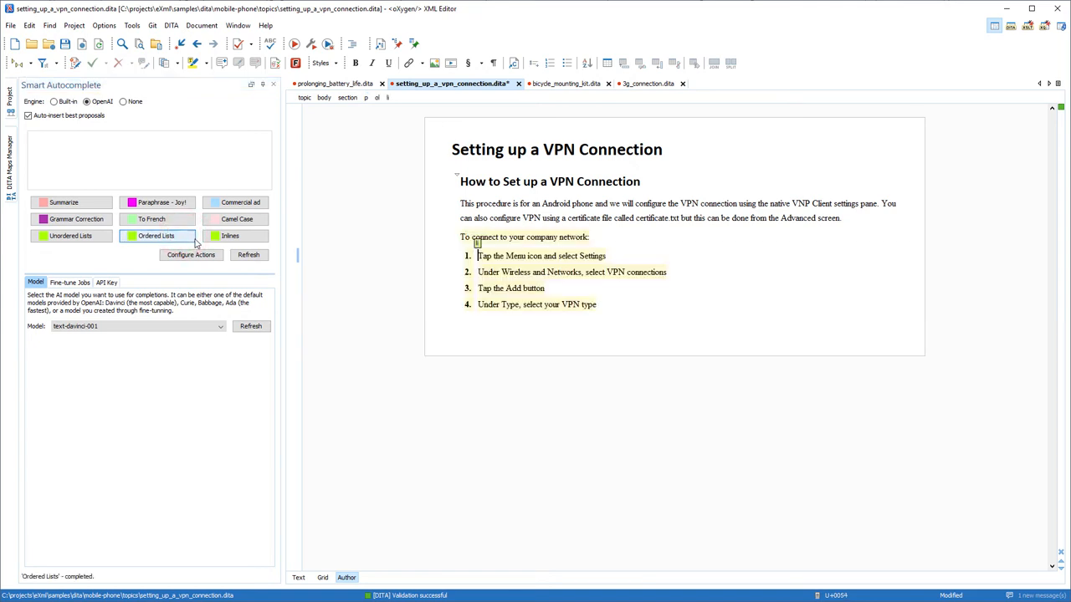
pyautogui.moveTo(156, 235)
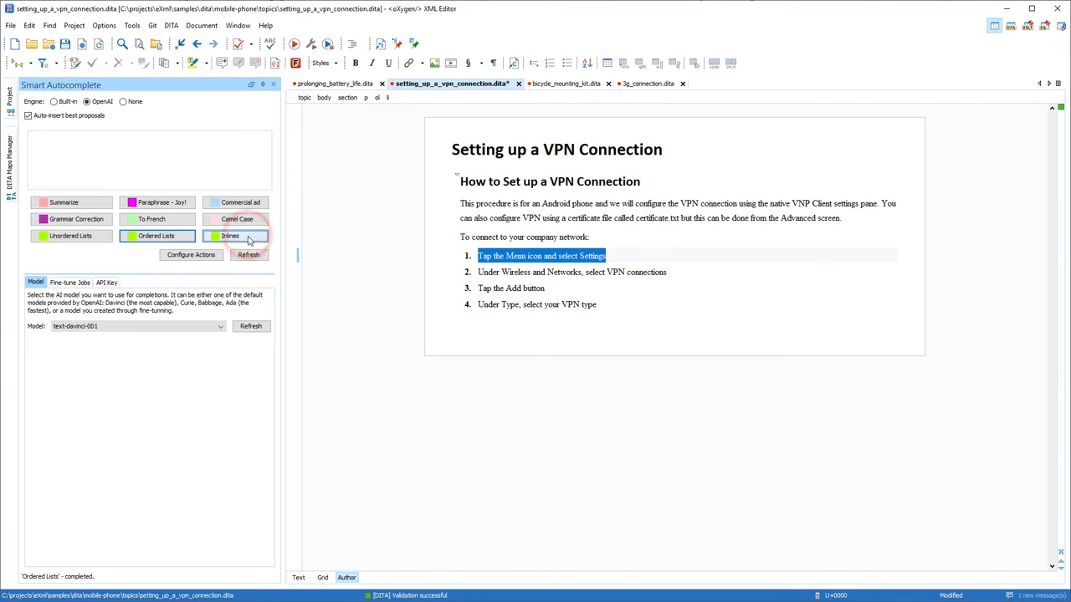
# Apply Inlines to both VPN steps and the intro paragraph, then open bicycle_mounting_kit.dita
pyautogui.click(230, 235)
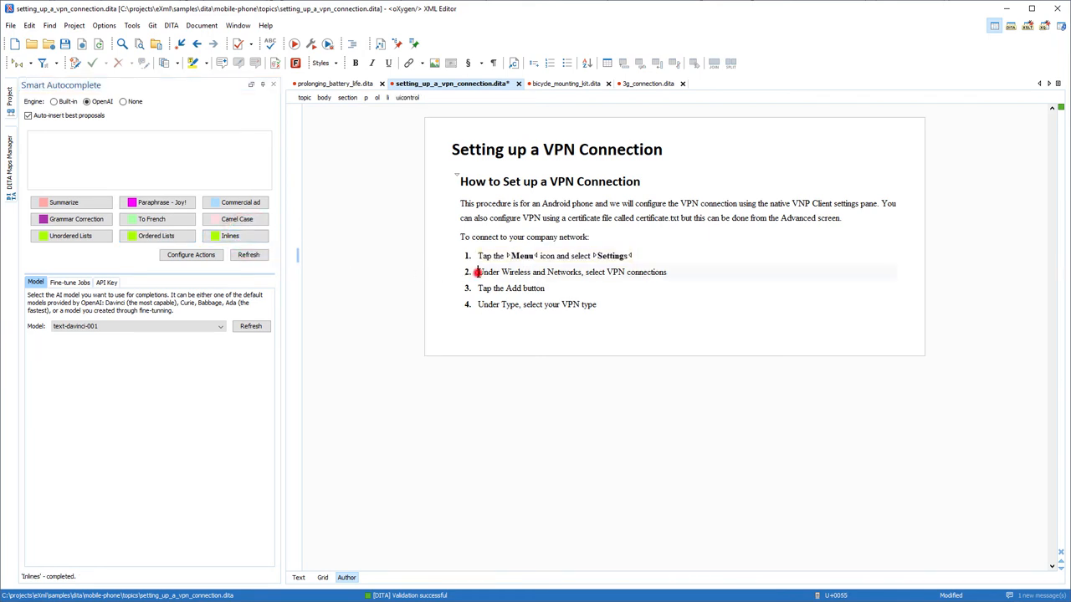
pyautogui.tripleClick(572, 272)
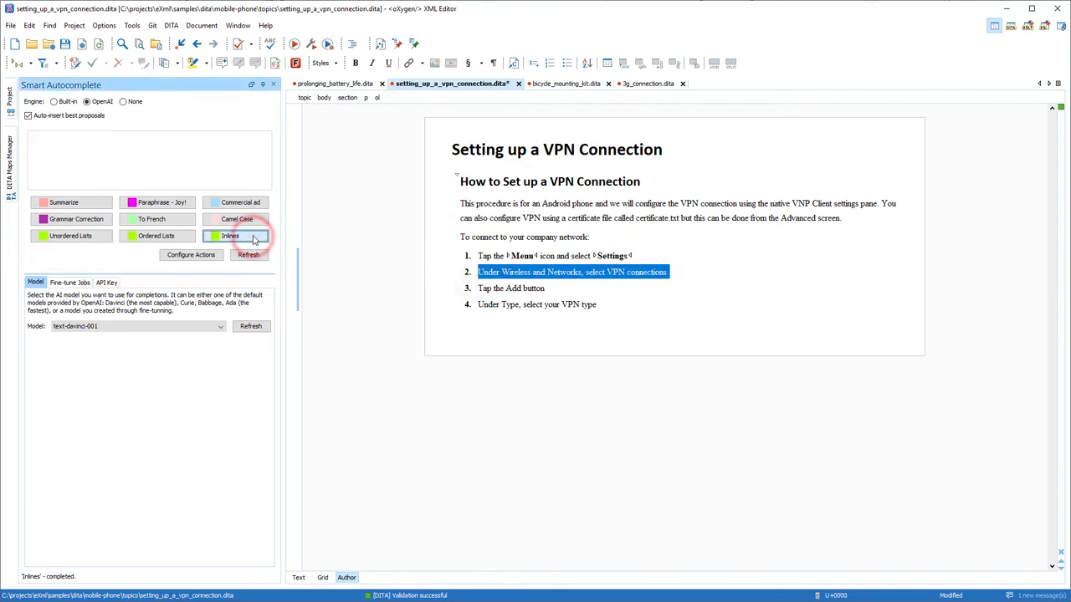
pyautogui.click(230, 235)
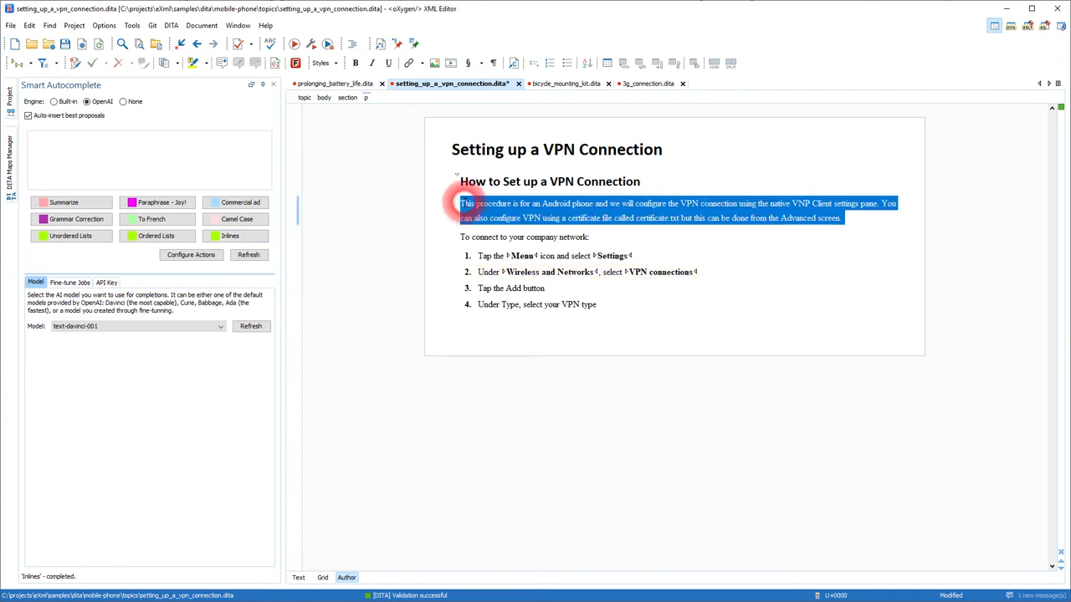
pyautogui.click(235, 236)
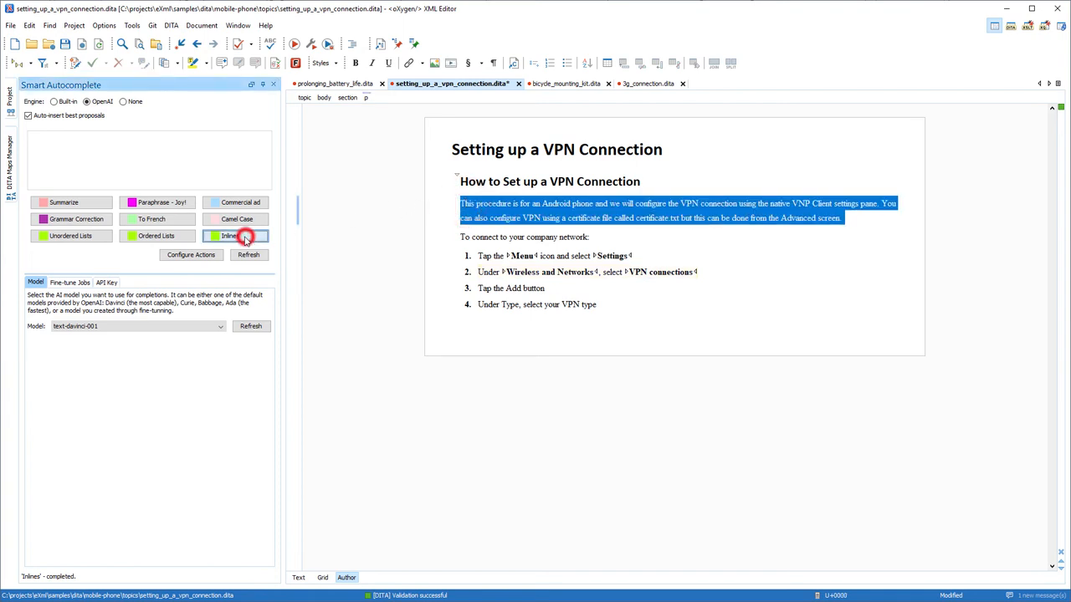
pyautogui.click(234, 235)
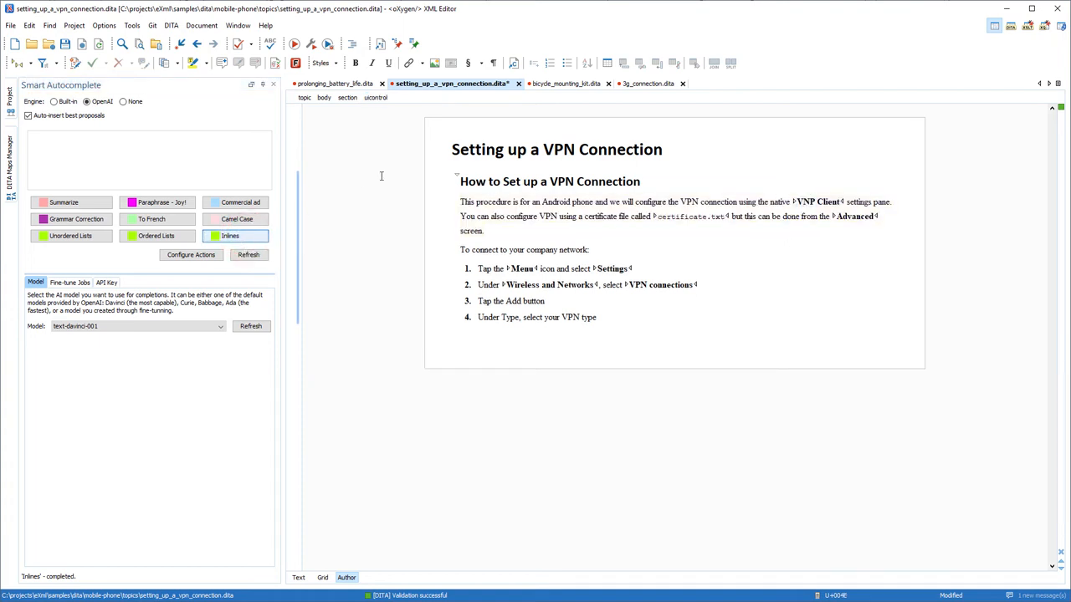
pyautogui.click(556, 83)
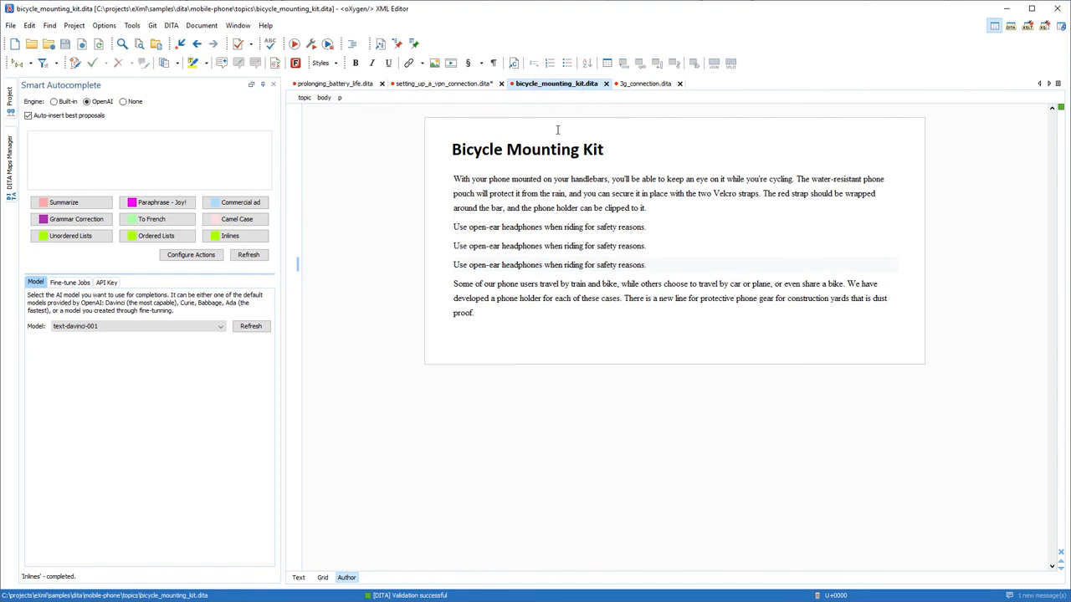
# Reword each 'Use open-ear headphones' sentence with the Paraphrase - Joy! action
pyautogui.tripleClick(549, 227)
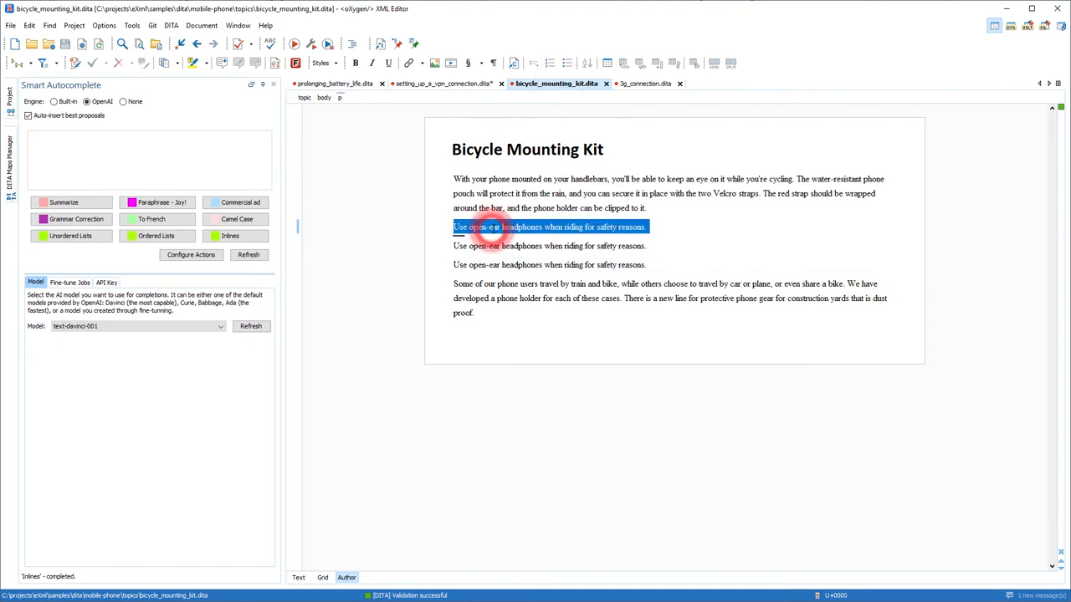
pyautogui.click(158, 201)
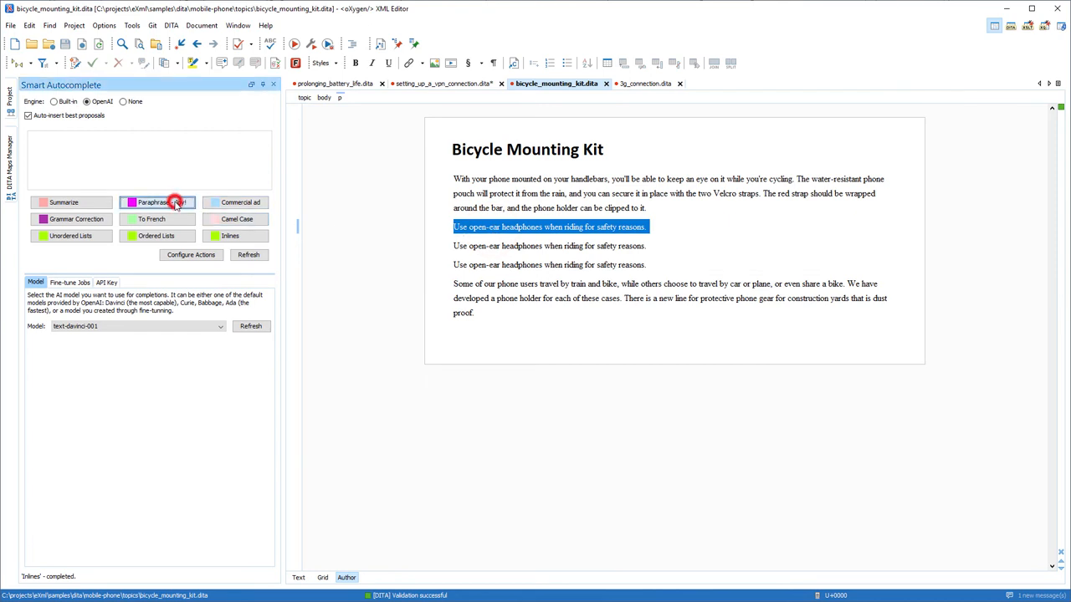
pyautogui.click(158, 202)
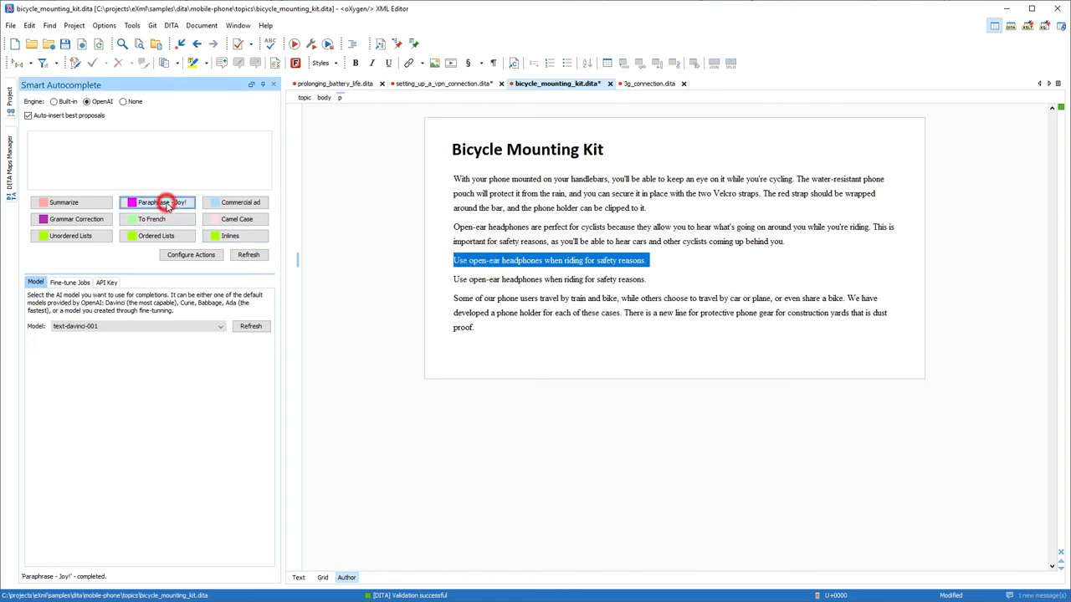
pyautogui.click(157, 202)
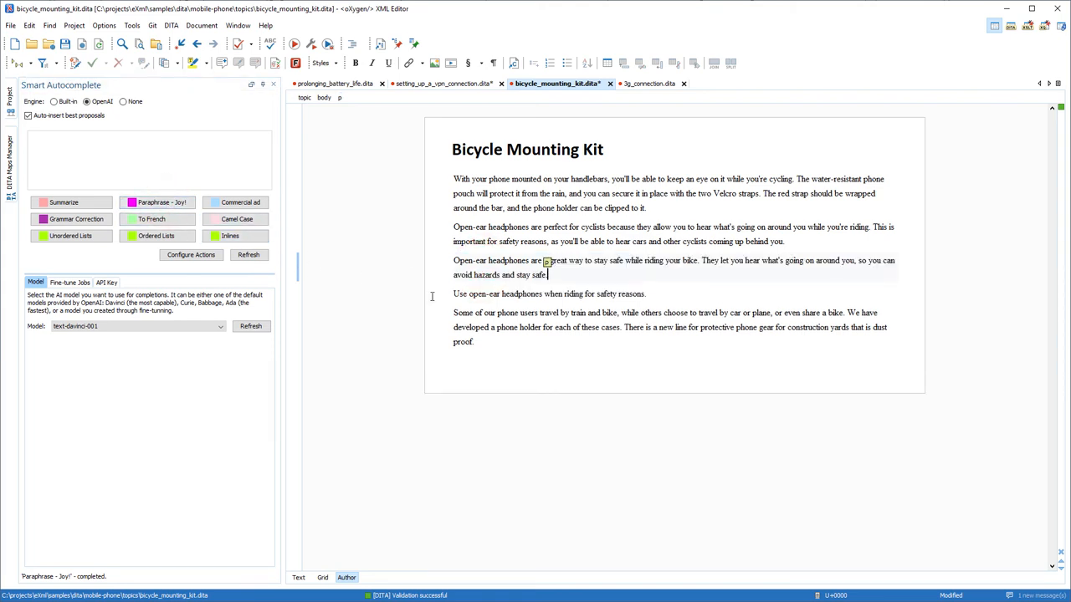
pyautogui.tripleClick(549, 294)
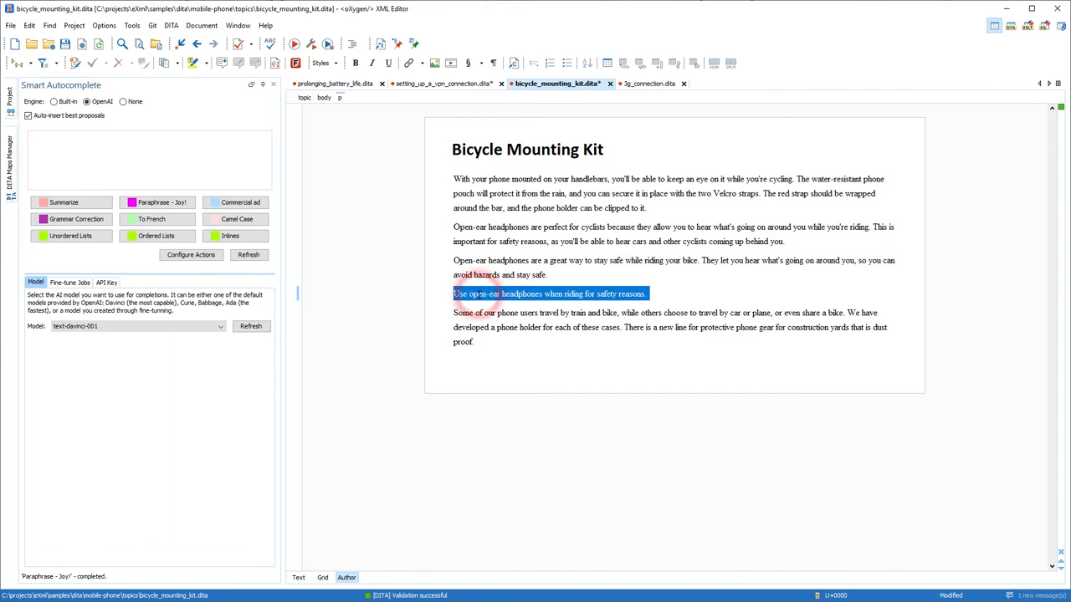
pyautogui.click(161, 202)
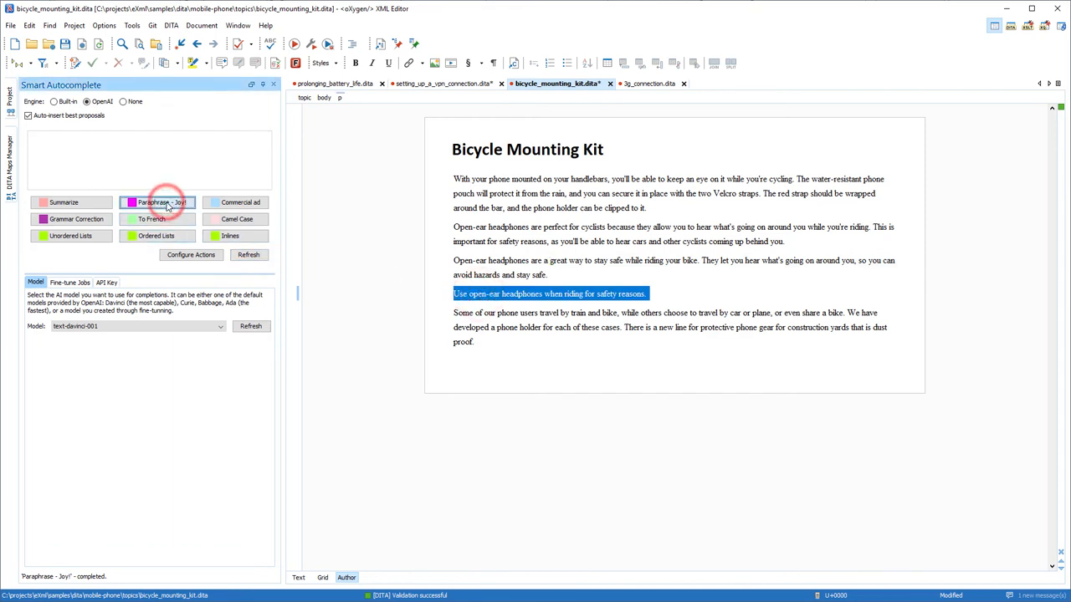
pyautogui.click(159, 201)
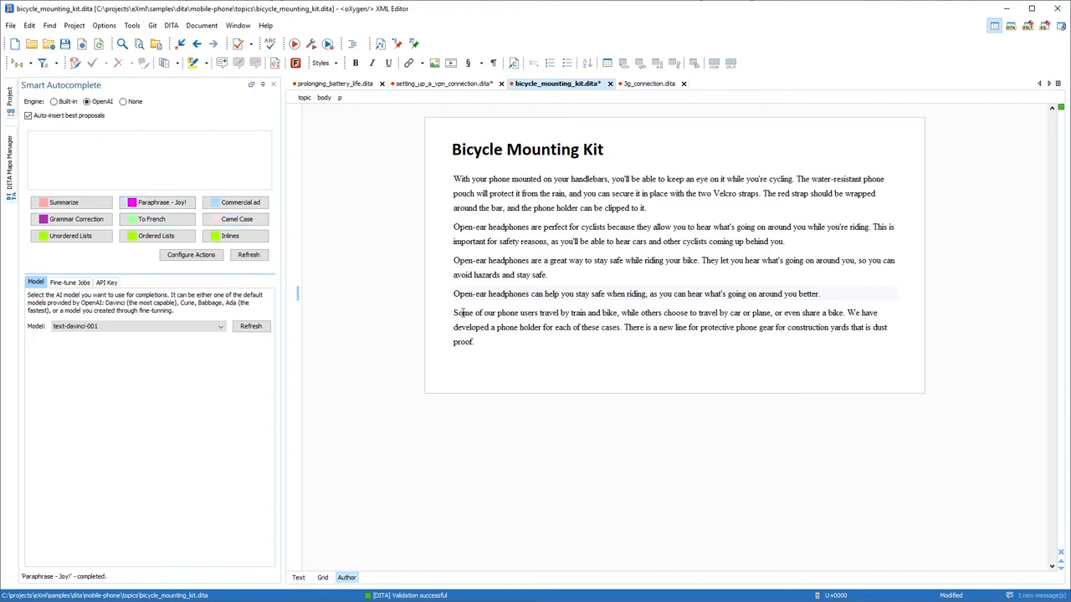
# Rewrite the final phone-holder paragraph using the Commercial ad action
pyautogui.tripleClick(585, 326)
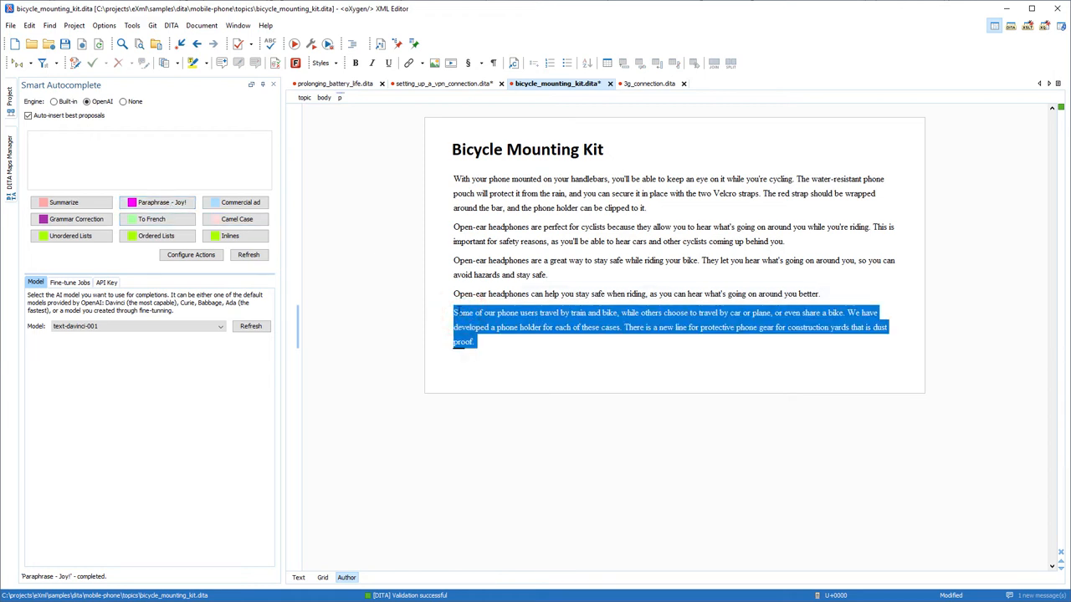
pyautogui.click(241, 202)
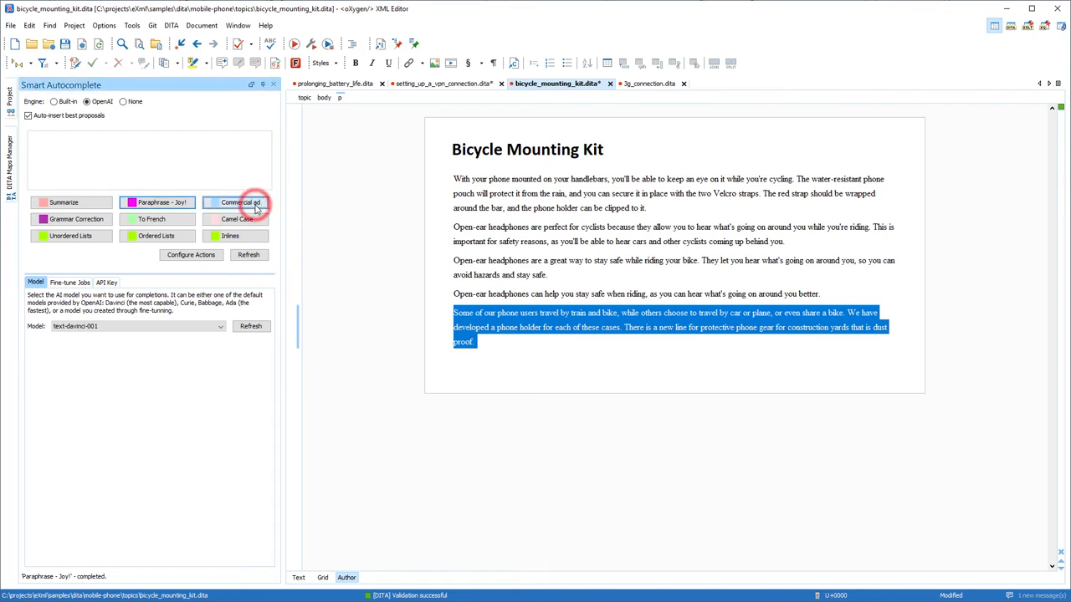
pyautogui.click(240, 202)
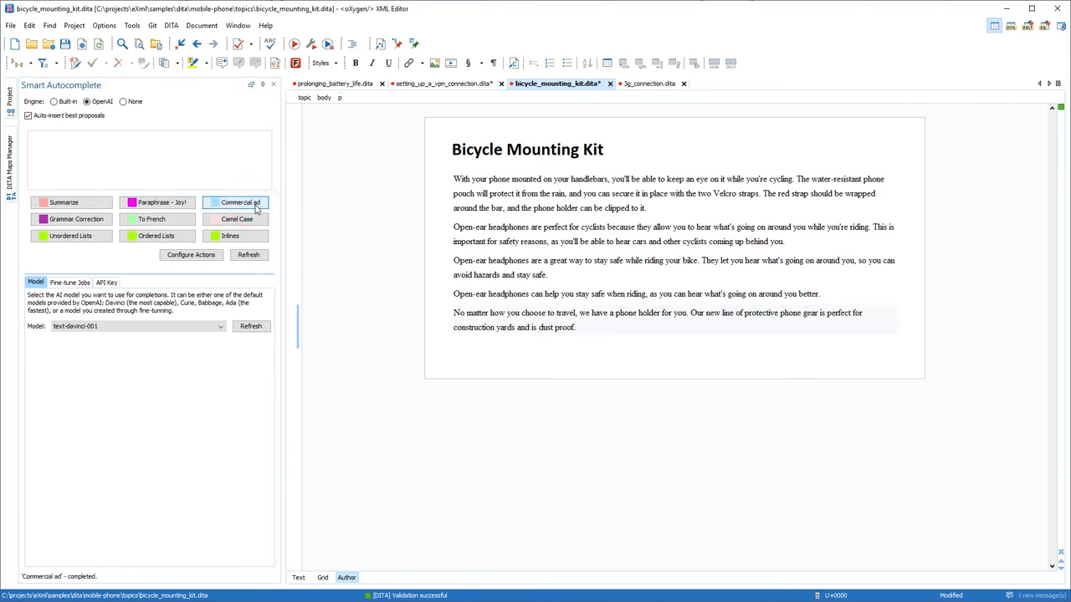
pyautogui.click(575, 327)
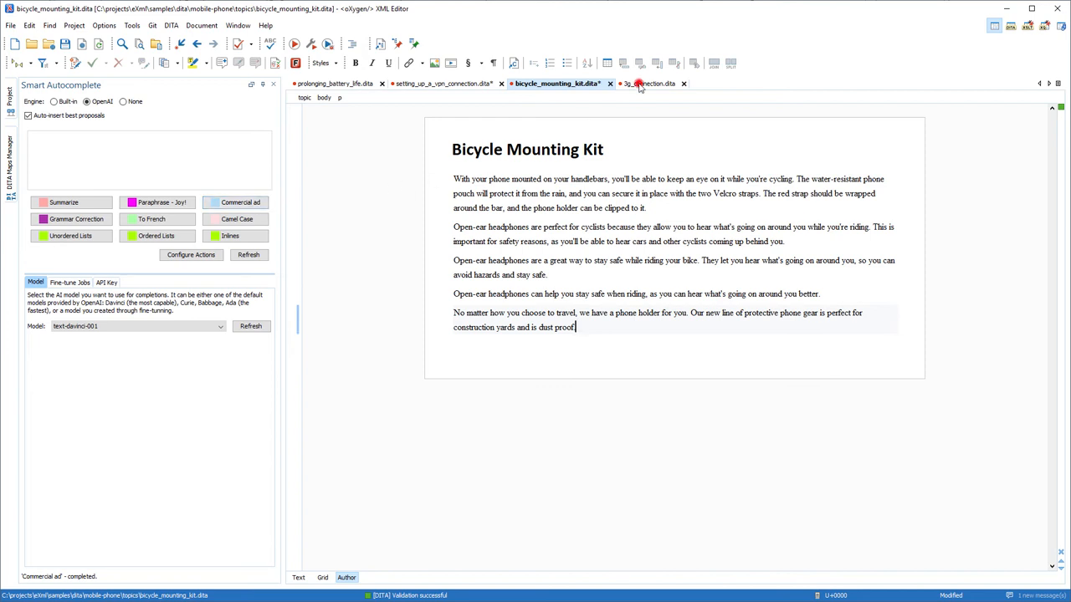
# Summarize the long Wikipedia paragraph in 3g_connection.dita with Smart Autocomplete's Summarize action
pyautogui.click(640, 82)
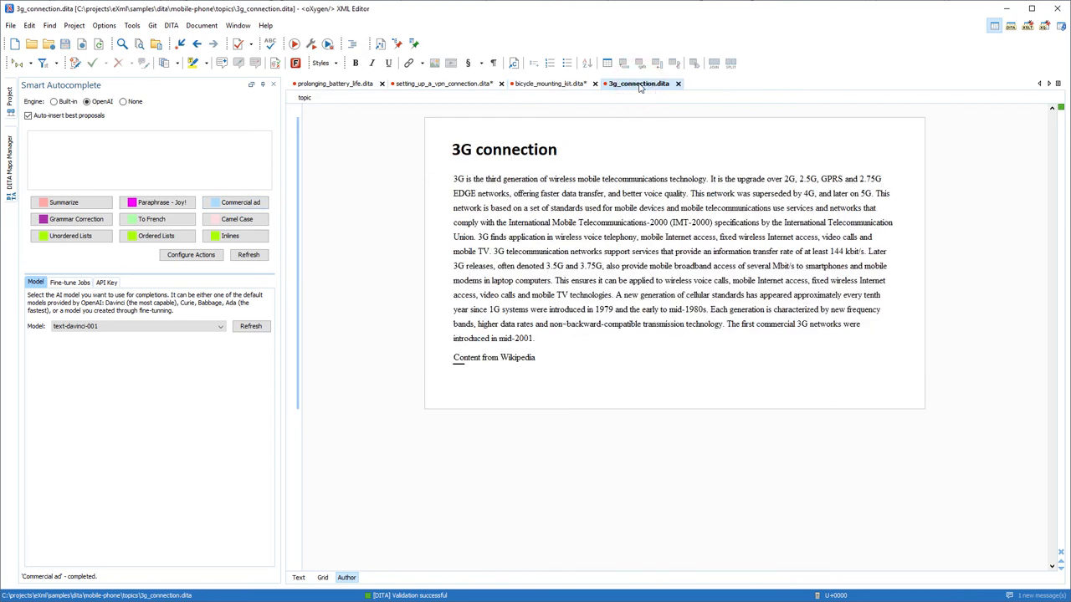
pyautogui.click(470, 178)
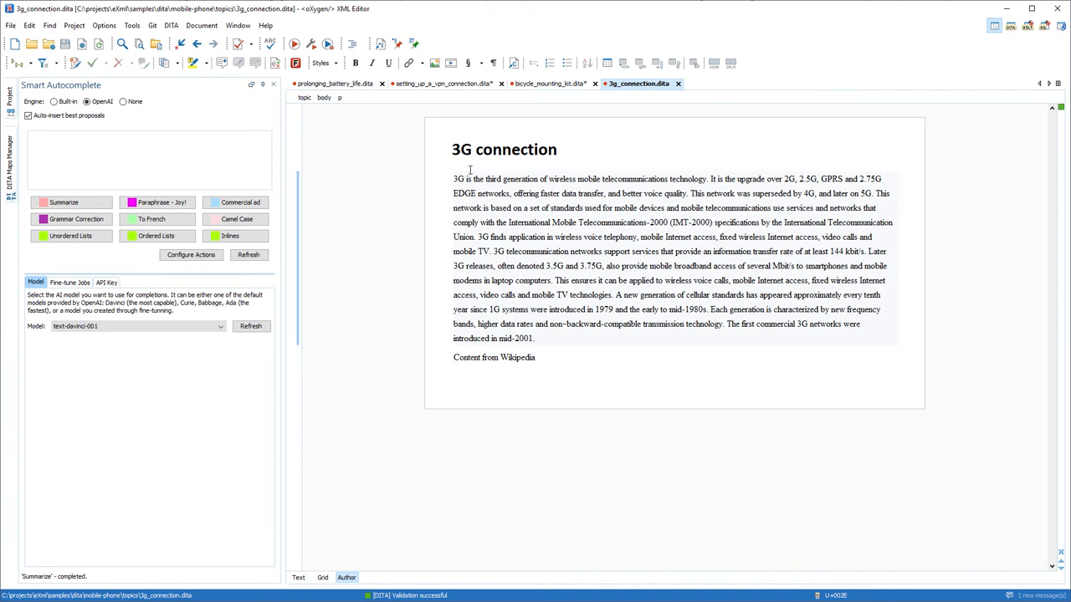
pyautogui.moveTo(452, 178); pyautogui.dragTo(532, 323)
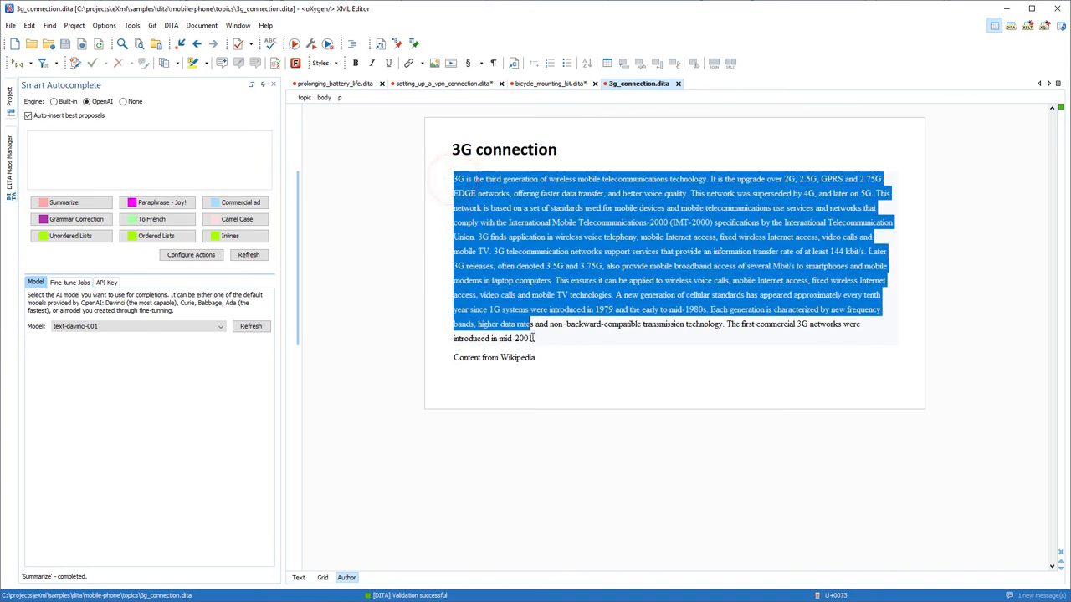
pyautogui.click(64, 202)
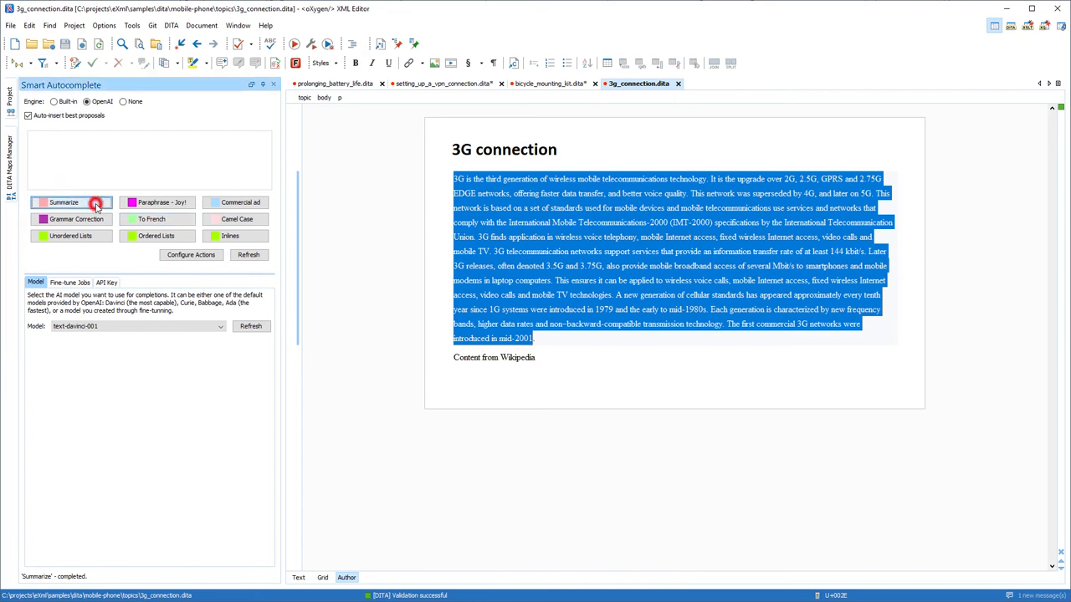
pyautogui.click(64, 202)
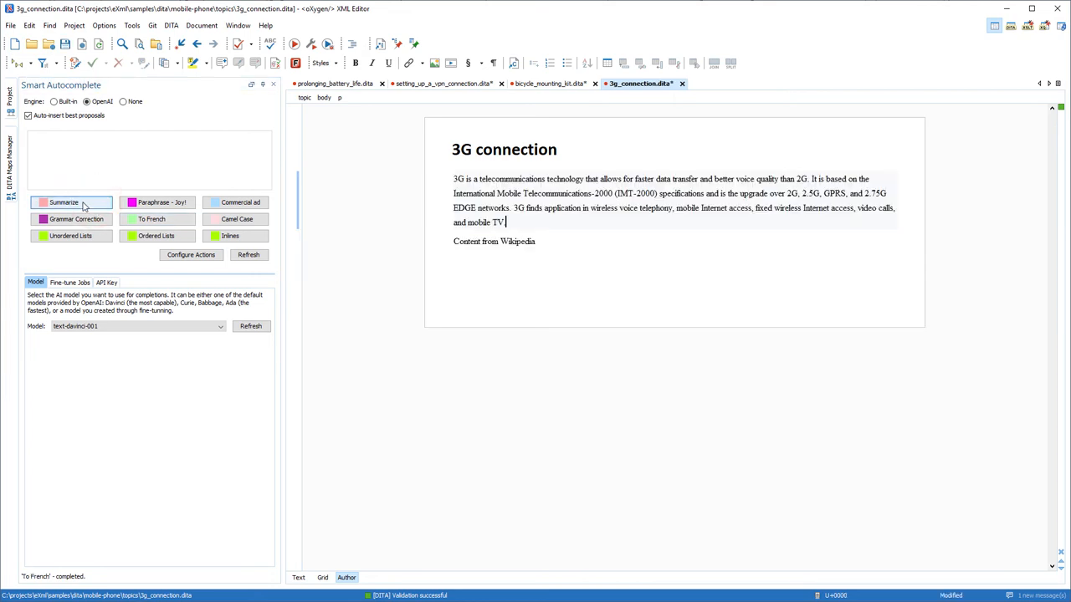